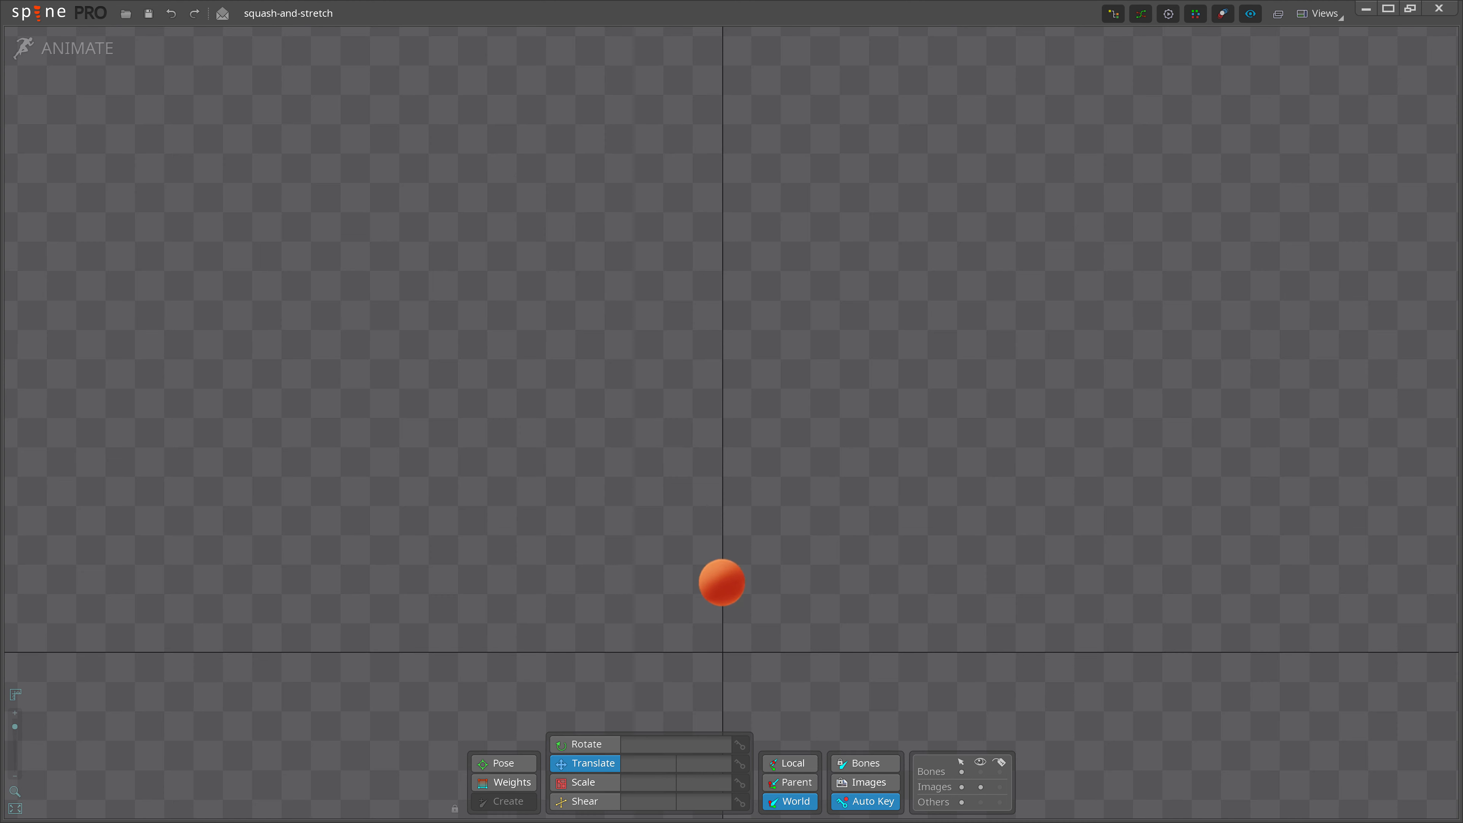
Step: Scroll through the scene to frame the bad ball example in view
{"action": "left_click_drag", "start_coordinate": [721, 582], "coordinate": [722, 534]}
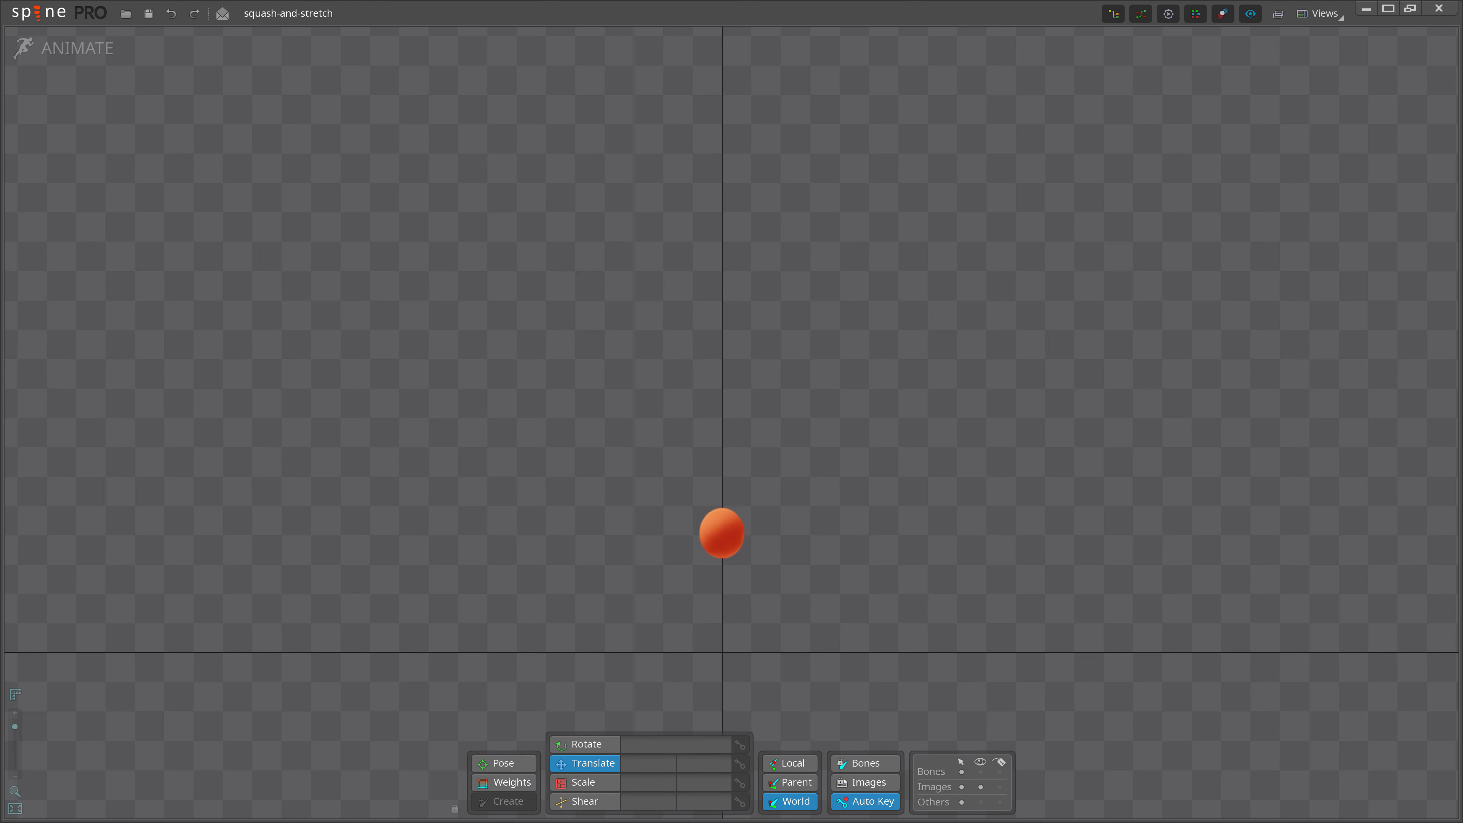
{"action": "left_click_drag", "start_coordinate": [720, 533], "coordinate": [720, 154]}
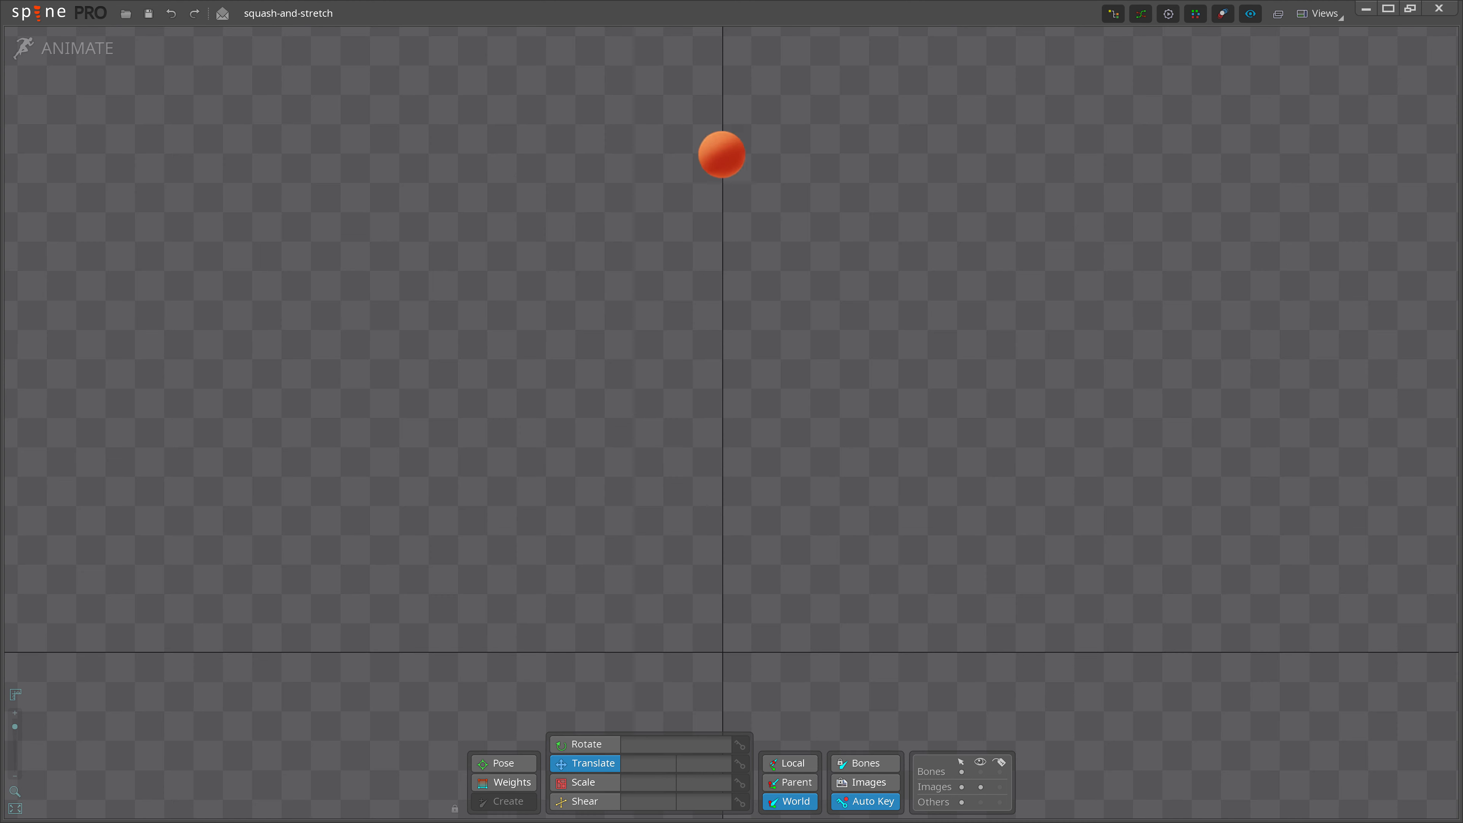
{"action": "left_click_drag", "start_coordinate": [722, 155], "coordinate": [722, 407]}
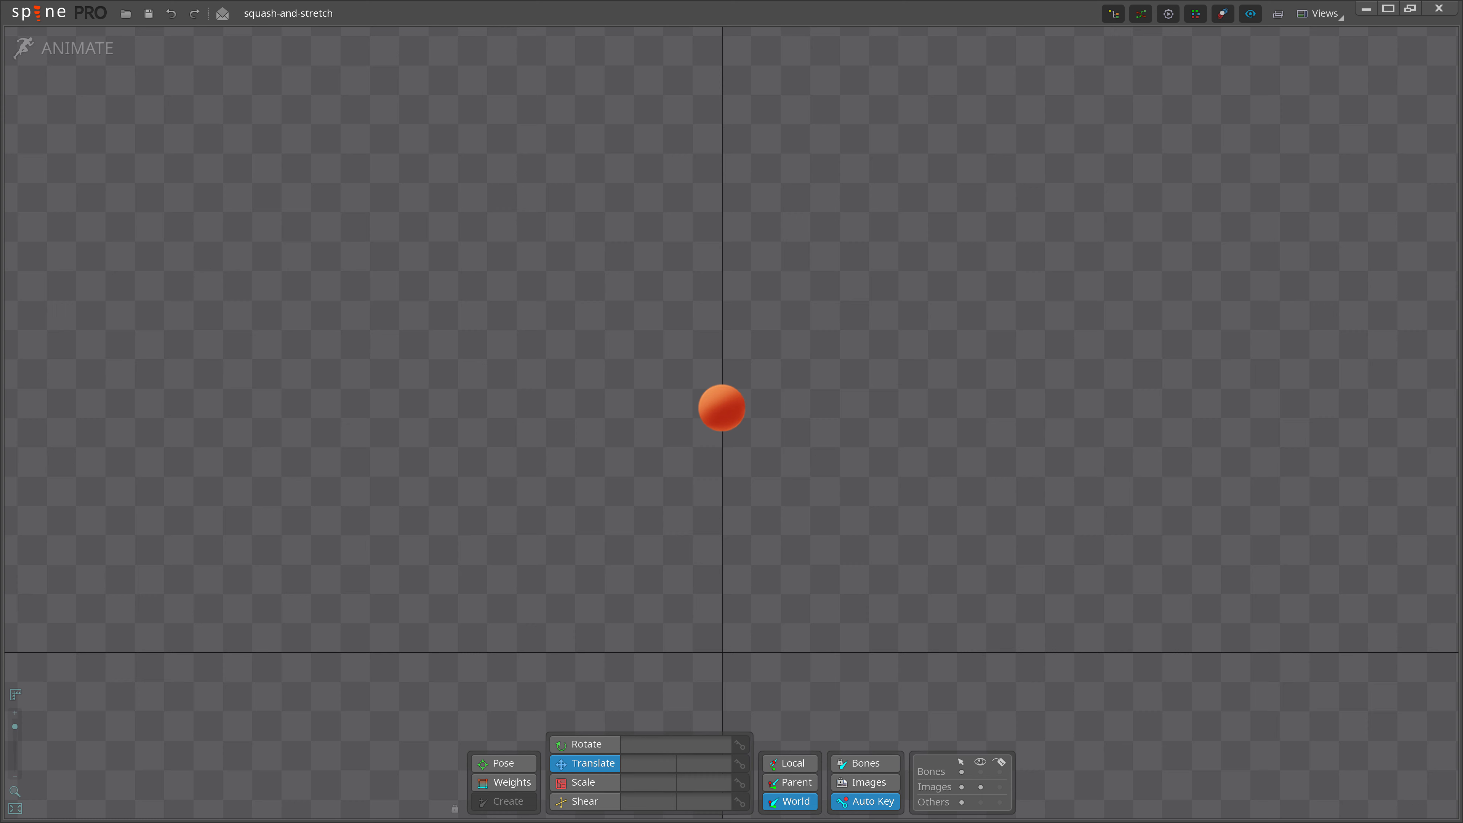
{"action": "left_click_drag", "start_coordinate": [722, 407], "coordinate": [721, 120]}
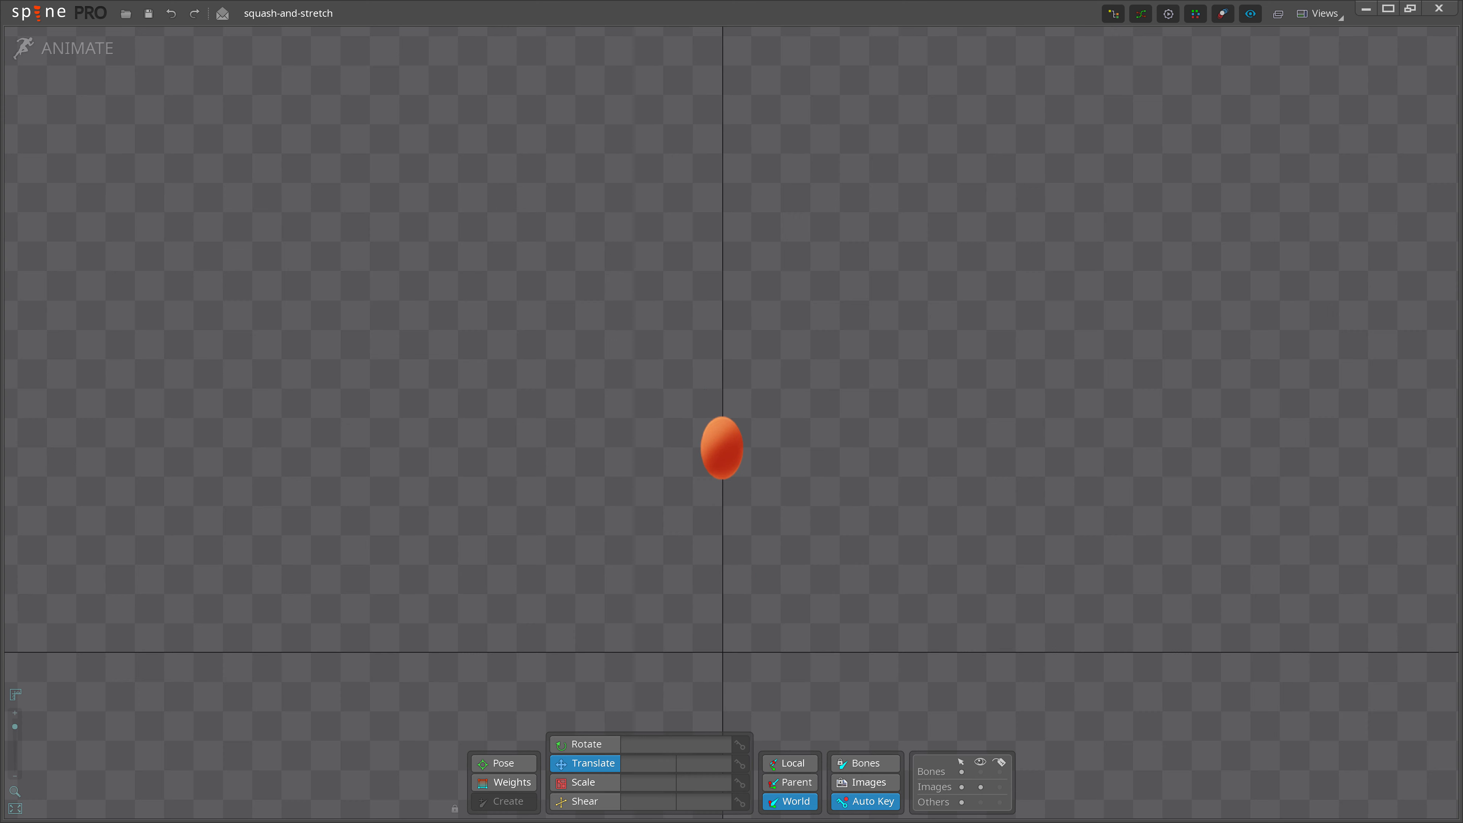
{"action": "left_click_drag", "start_coordinate": [721, 448], "coordinate": [721, 632]}
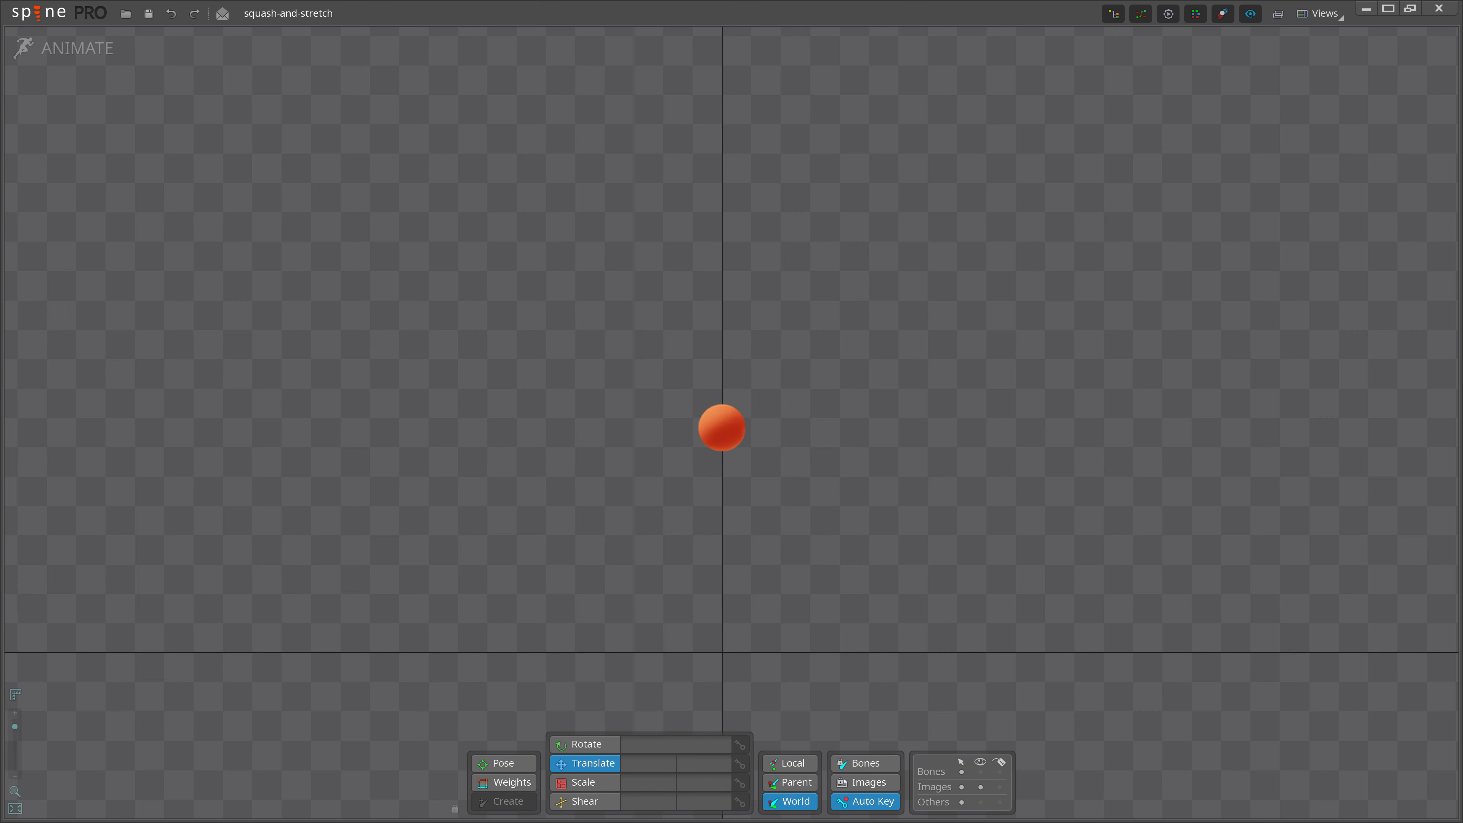
{"action": "left_click_drag", "start_coordinate": [720, 429], "coordinate": [721, 589]}
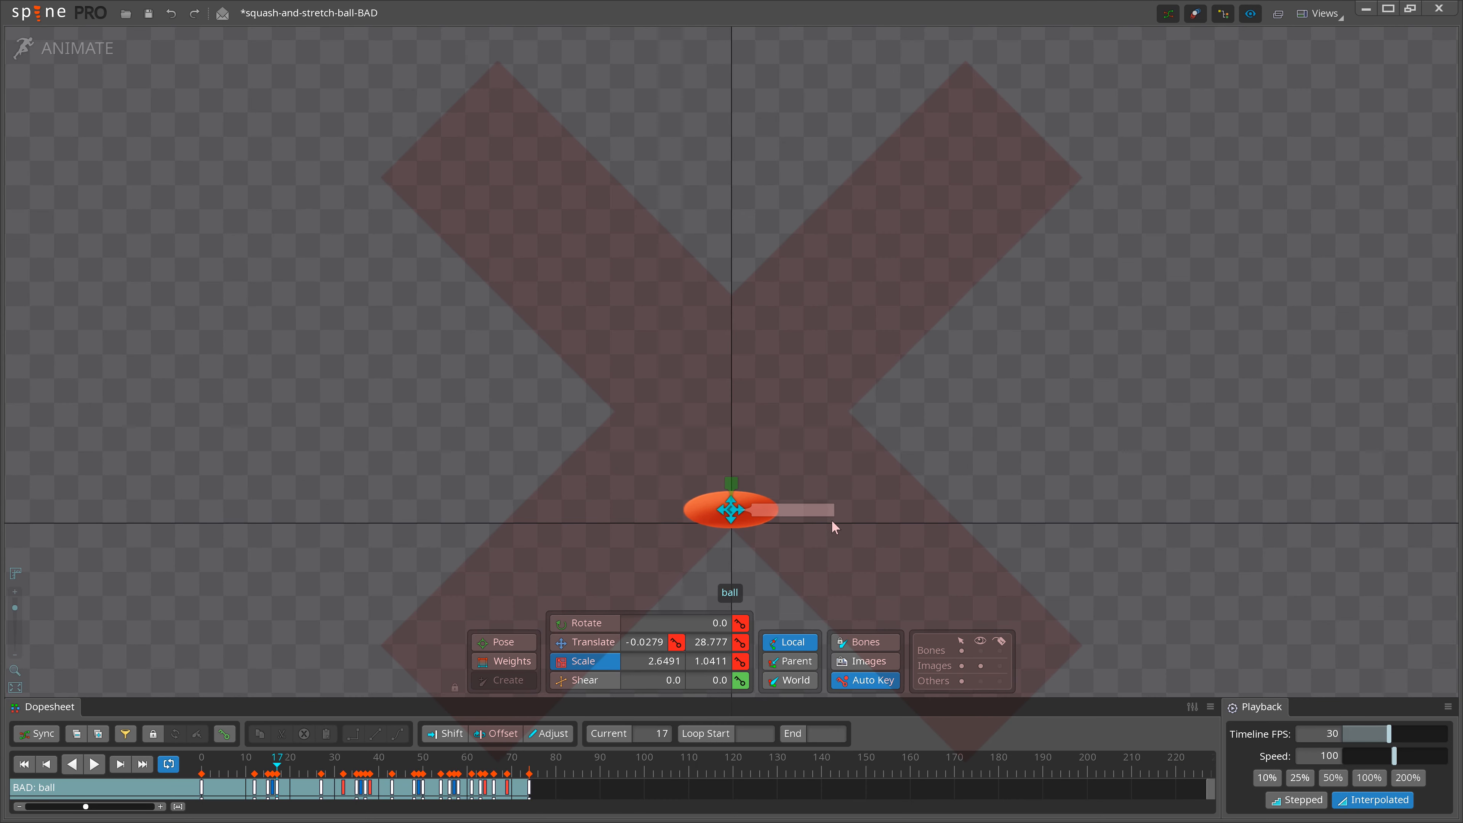
Step: Scrub the Dopesheet near frame 17 and play the bad bounce from the start
{"action": "left_click", "coordinate": [273, 776]}
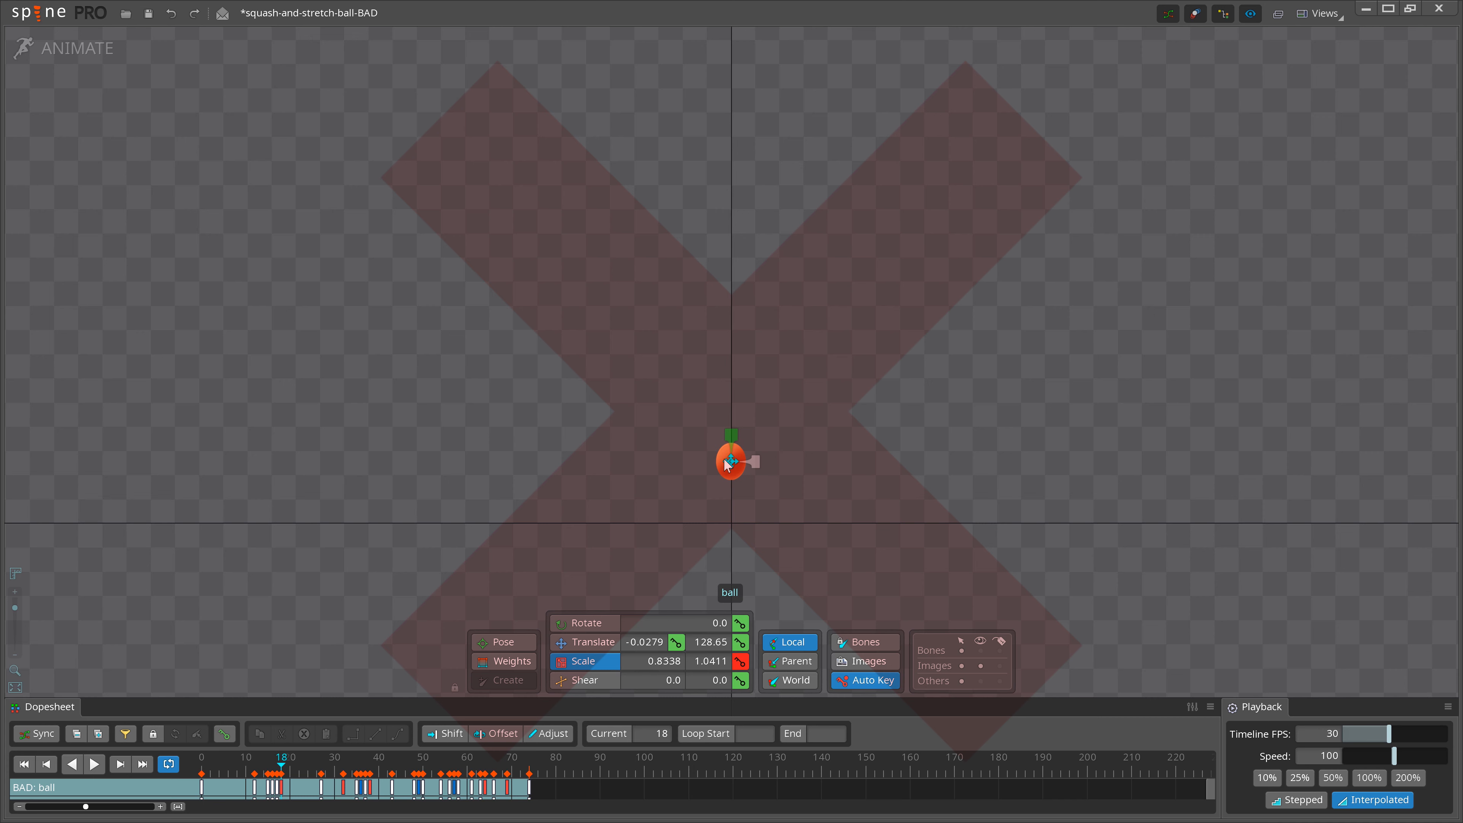
{"action": "left_click", "coordinate": [94, 765]}
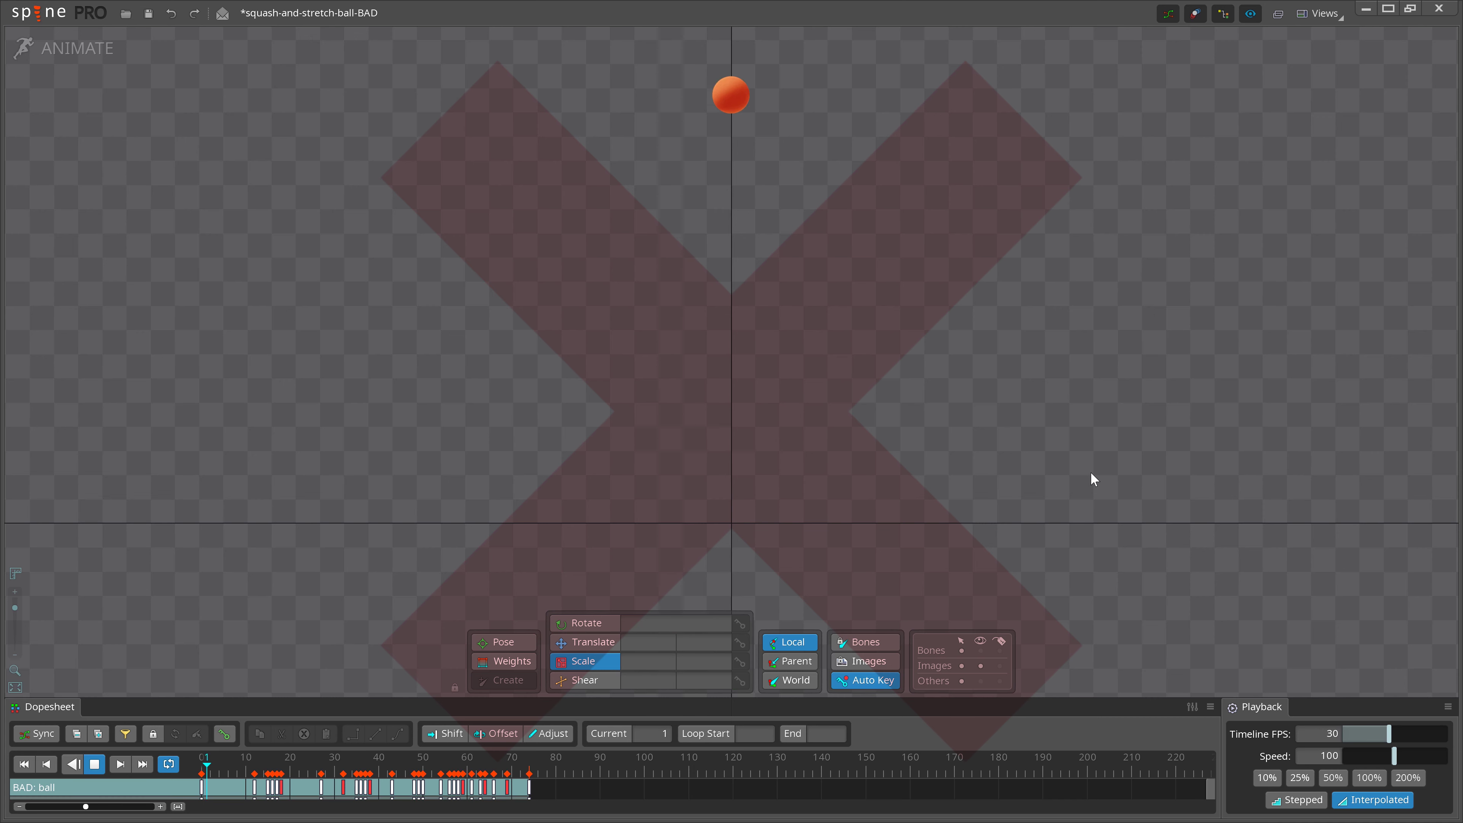
{"action": "left_click", "coordinate": [476, 774]}
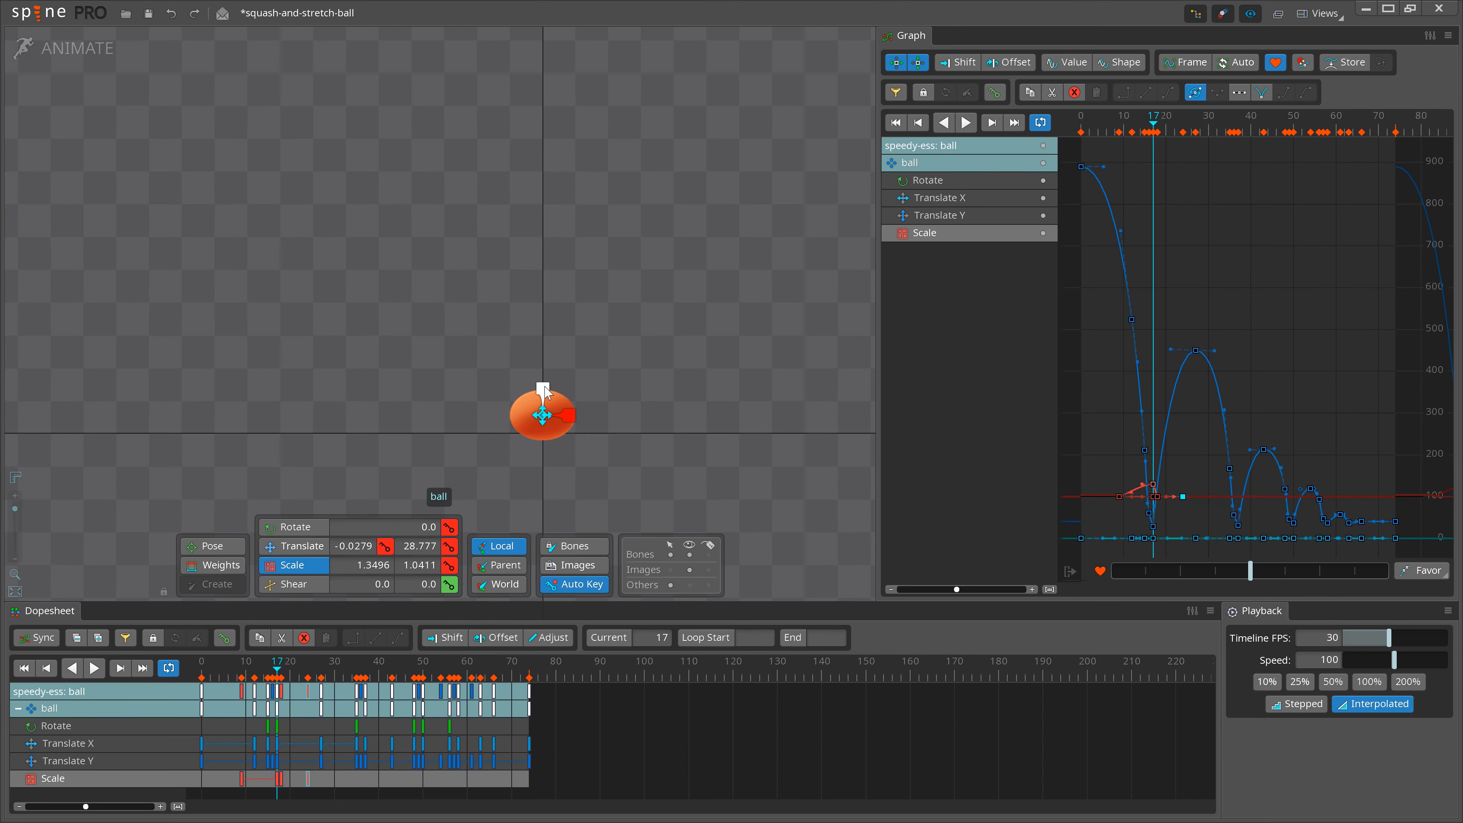
Step: Scale the ball bone at frame 17 to roughly 1.2399 wide by 0.7447 tall
{"action": "left_click_drag", "start_coordinate": [565, 413], "coordinate": [569, 417]}
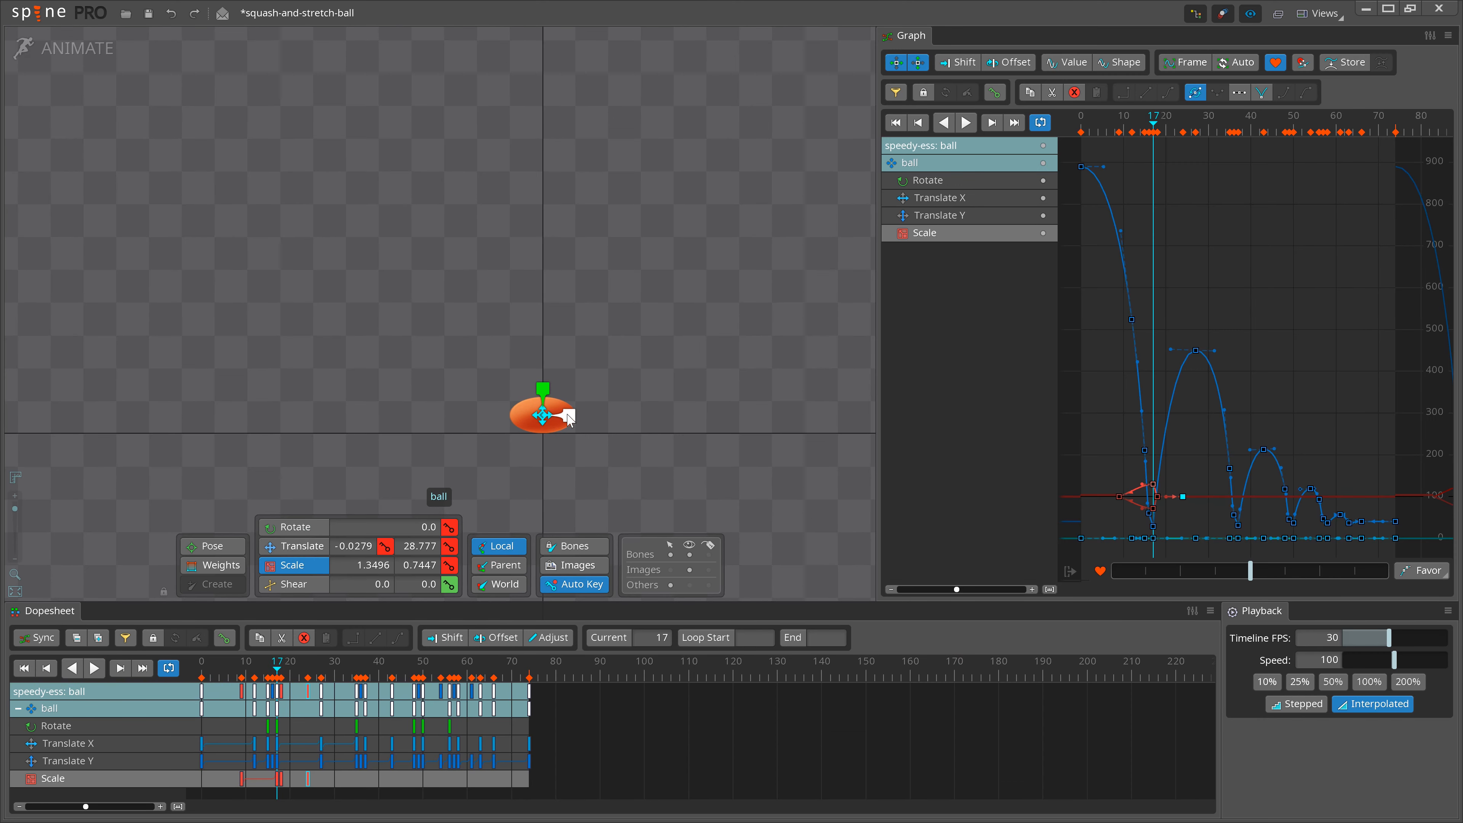
{"action": "left_click_drag", "start_coordinate": [566, 417], "coordinate": [541, 390]}
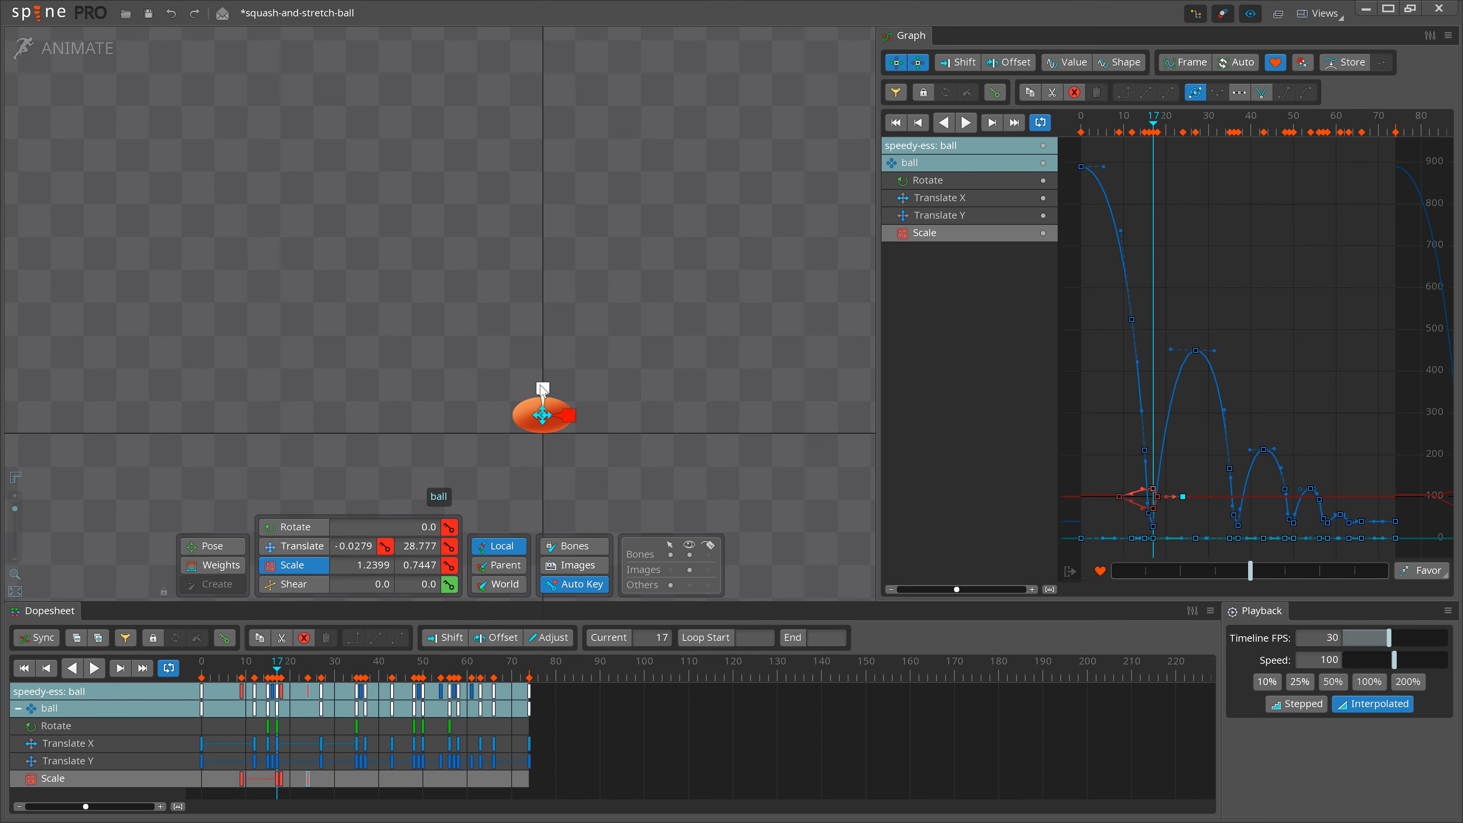
{"action": "left_click", "coordinate": [272, 672]}
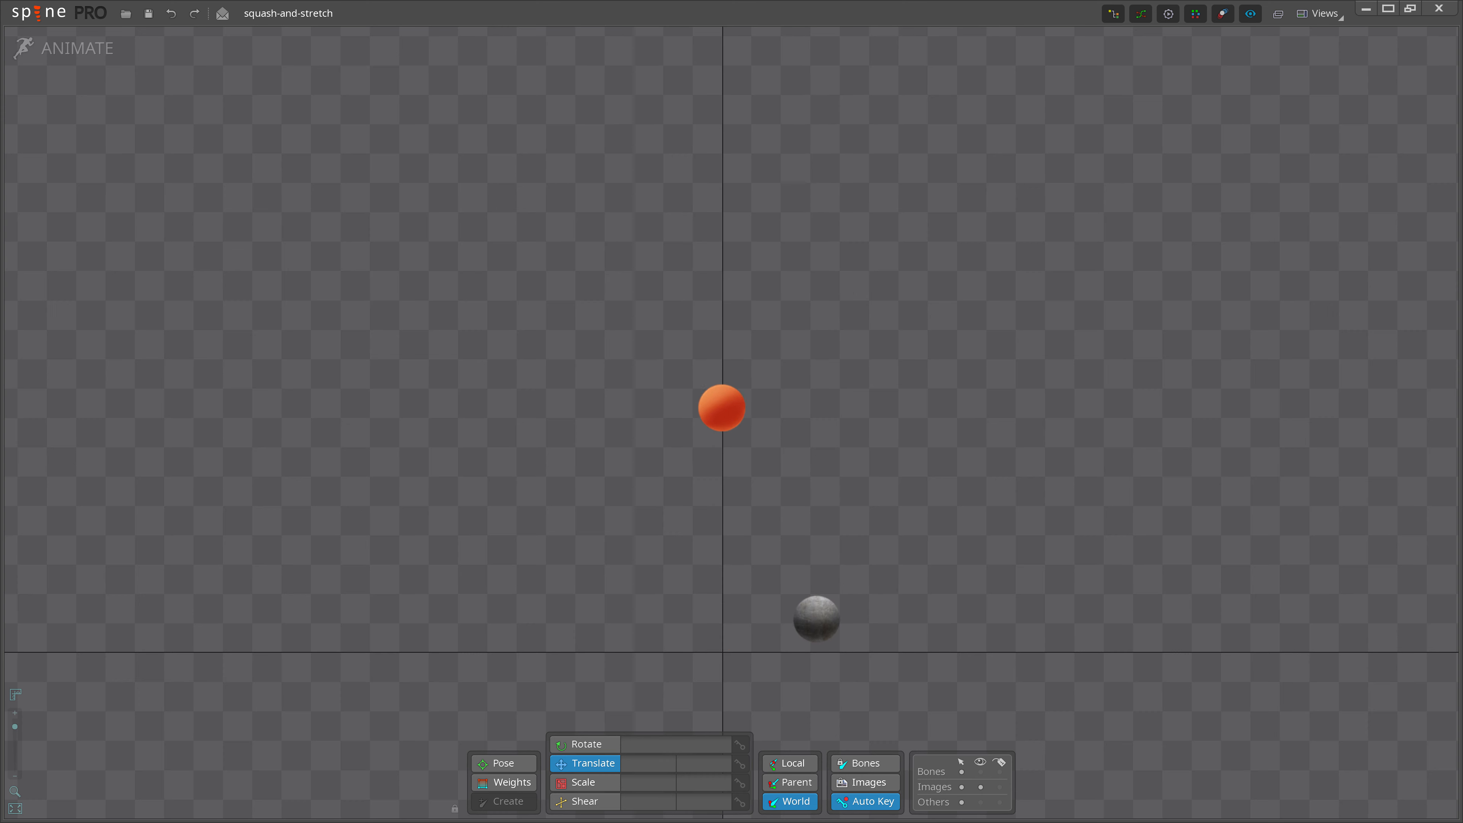
Step: Scroll back to the squash-and-stretch scene with the red and grey balls
{"action": "left_click_drag", "start_coordinate": [721, 407], "coordinate": [721, 602]}
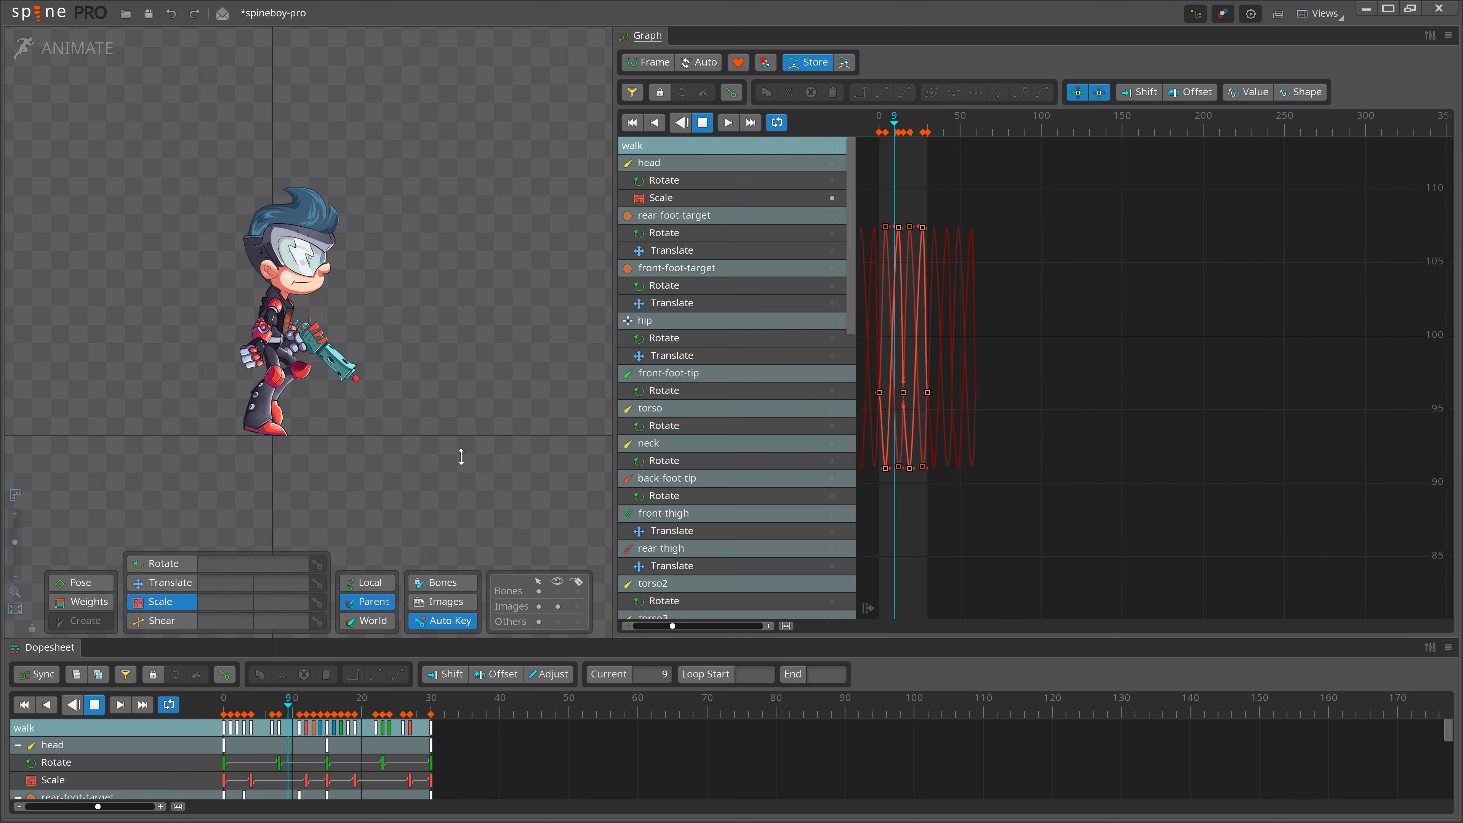
Step: Select the head's Scale row in the Graph view for the walk animation
{"action": "left_click", "coordinate": [425, 713]}
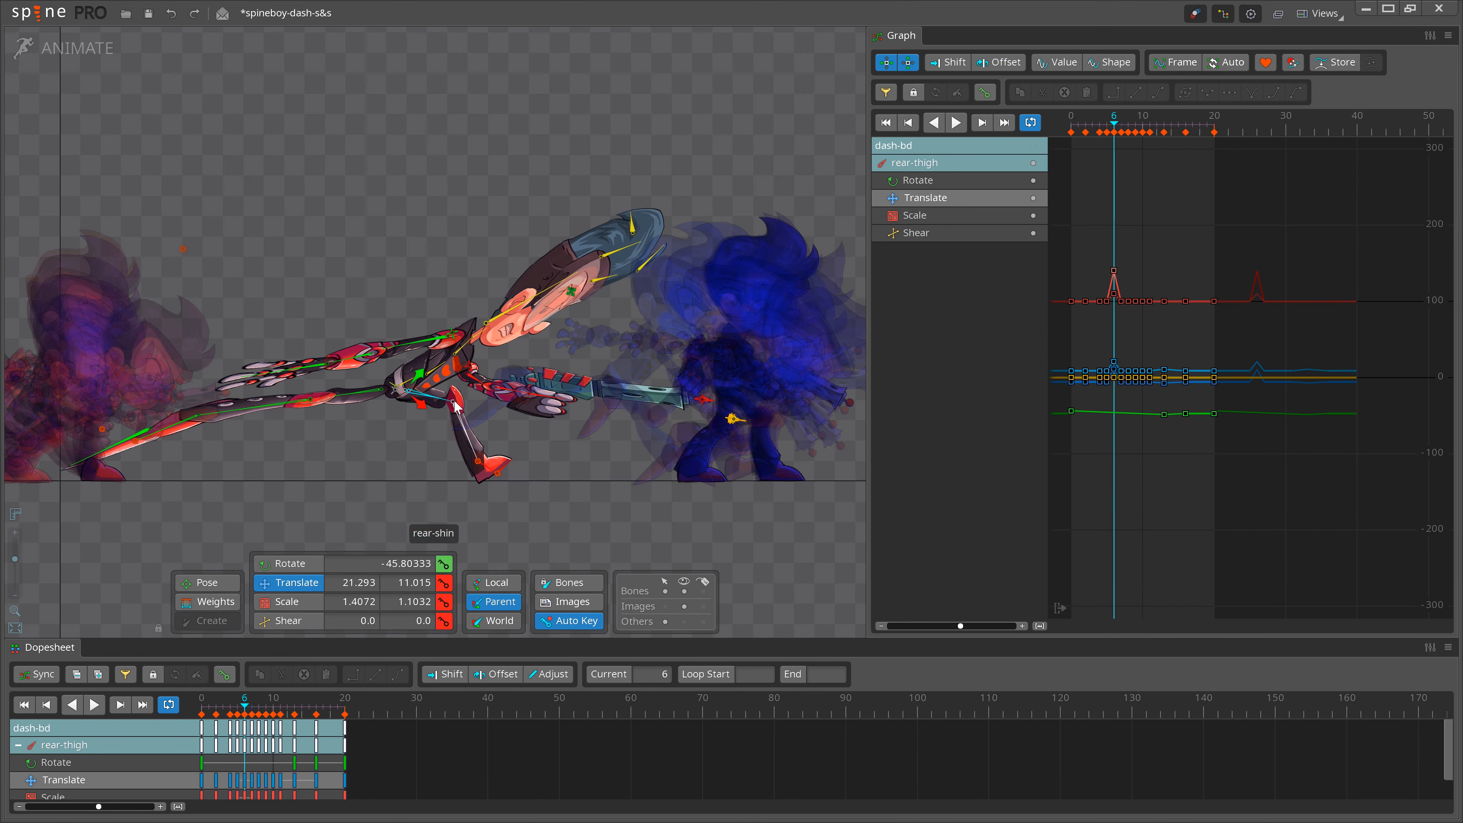
Step: Enable Ghosting to show onion-skin frames around the dash pose
{"action": "left_click", "coordinate": [915, 215]}
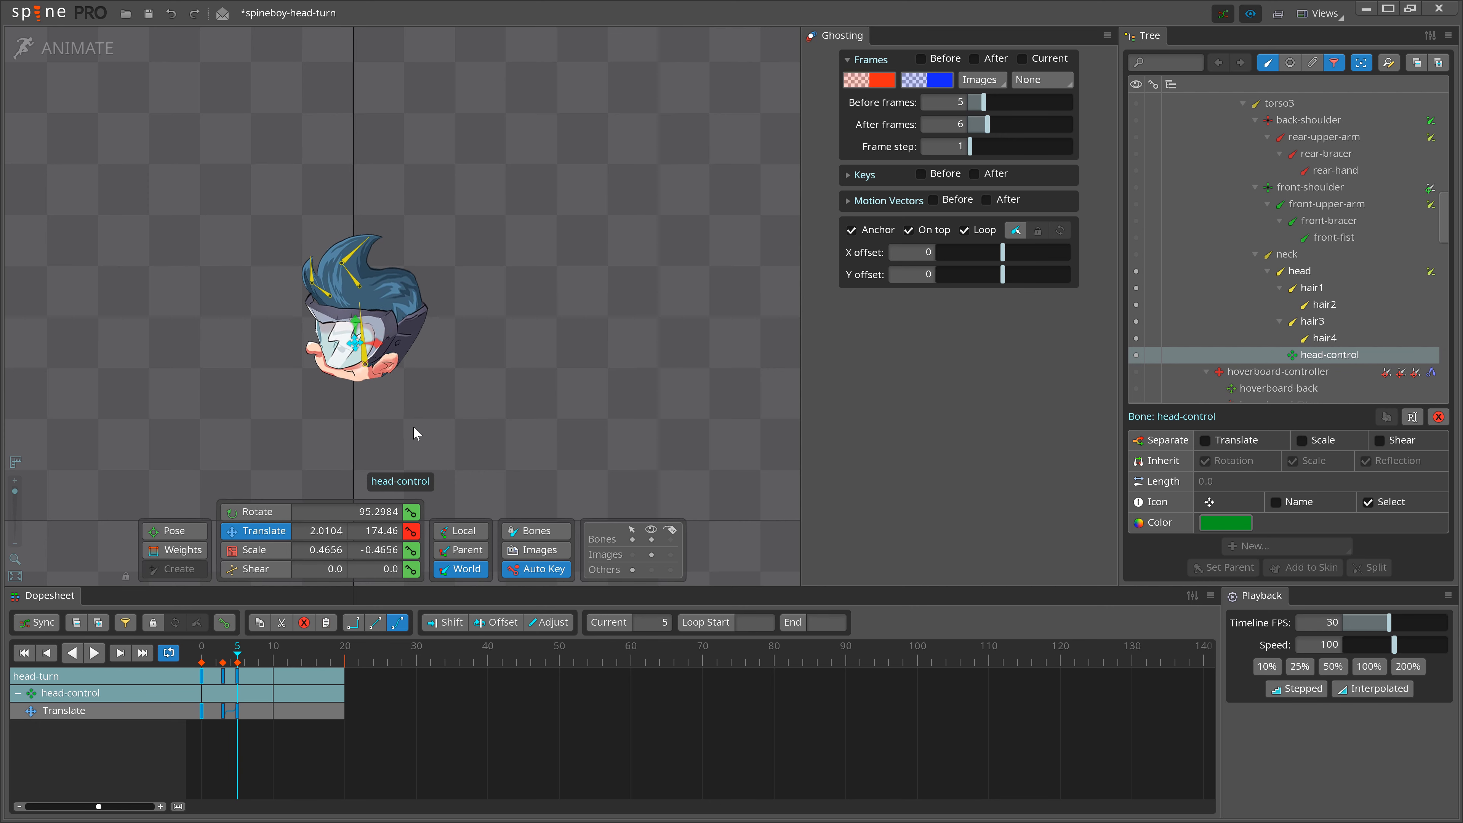
{"action": "mouse_move", "coordinate": [404, 436]}
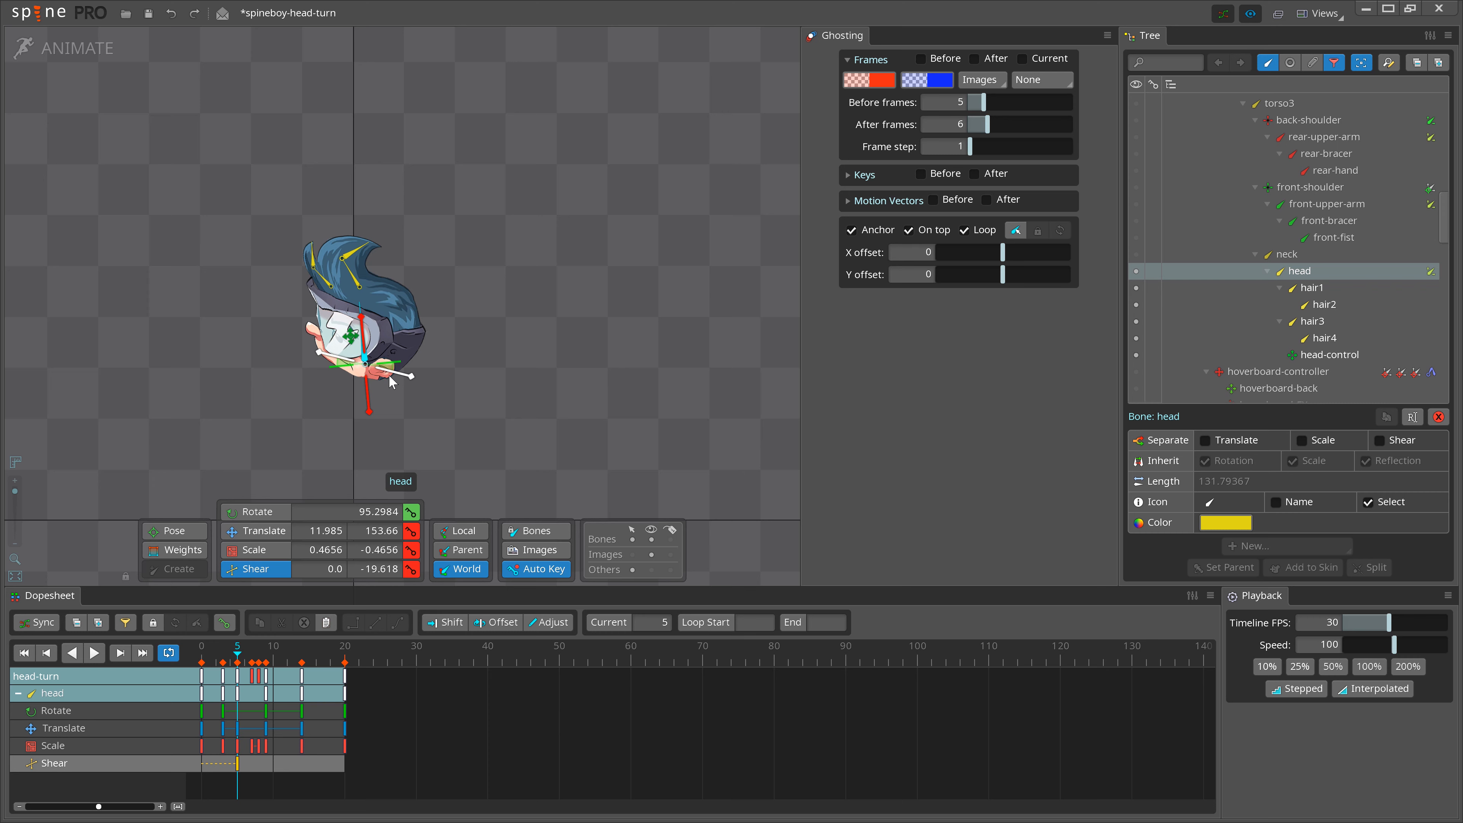
Step: Adjust the head bone's position and squash pose at frame 8 of head-turn
{"action": "left_click", "coordinate": [245, 668]}
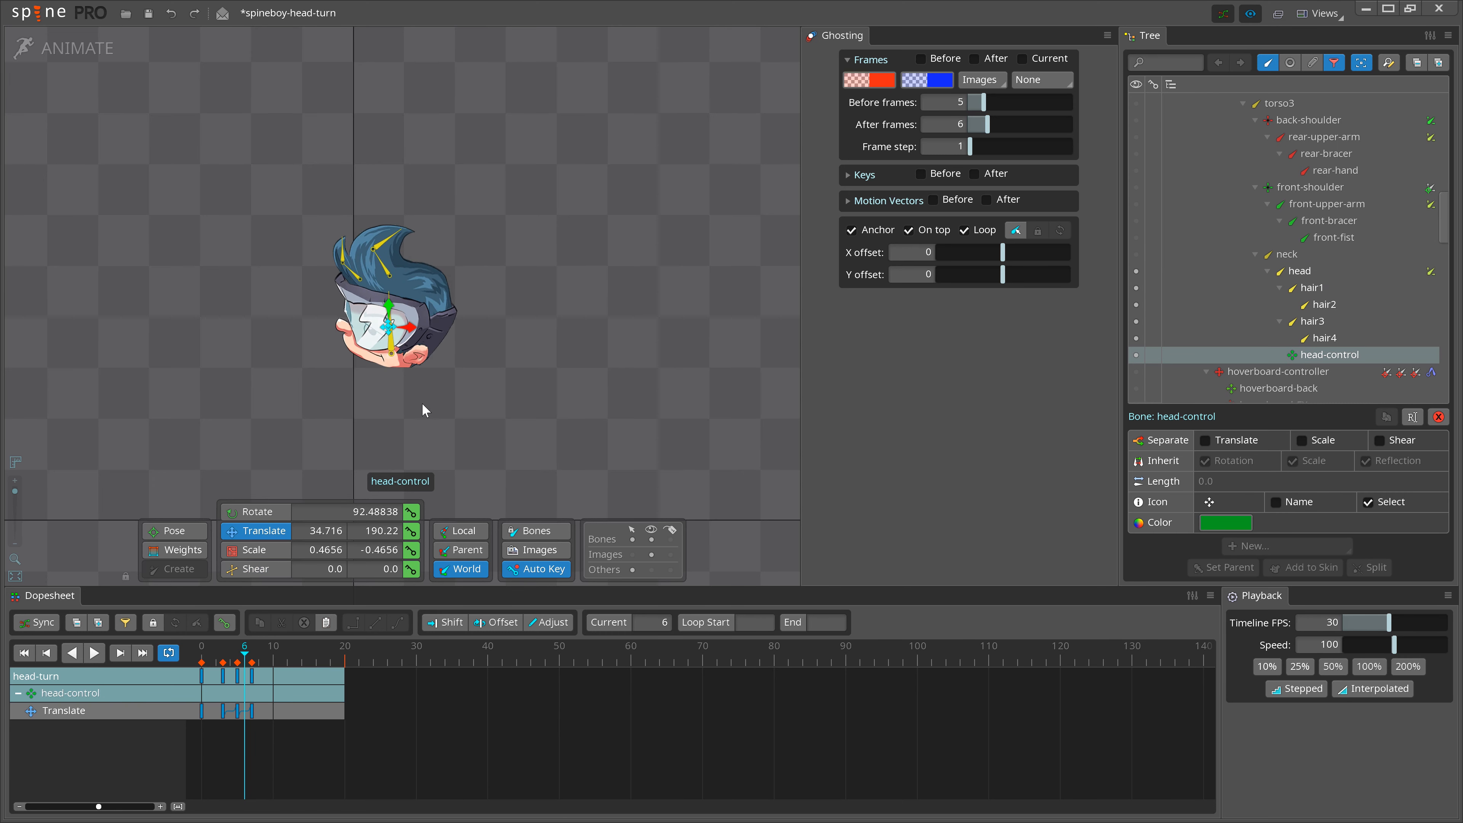
{"action": "left_click", "coordinate": [1299, 271]}
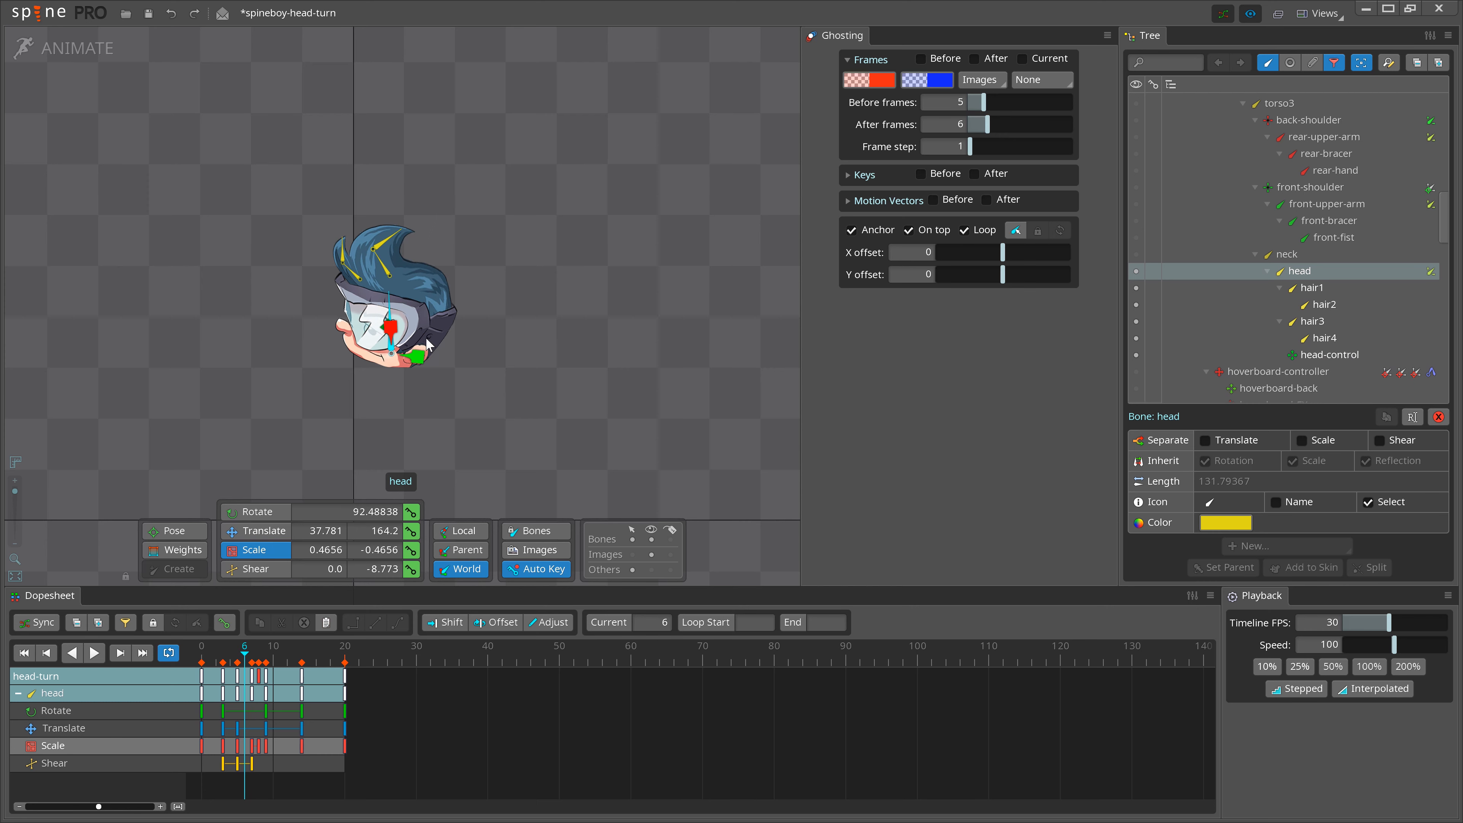
{"action": "left_click", "coordinate": [223, 663]}
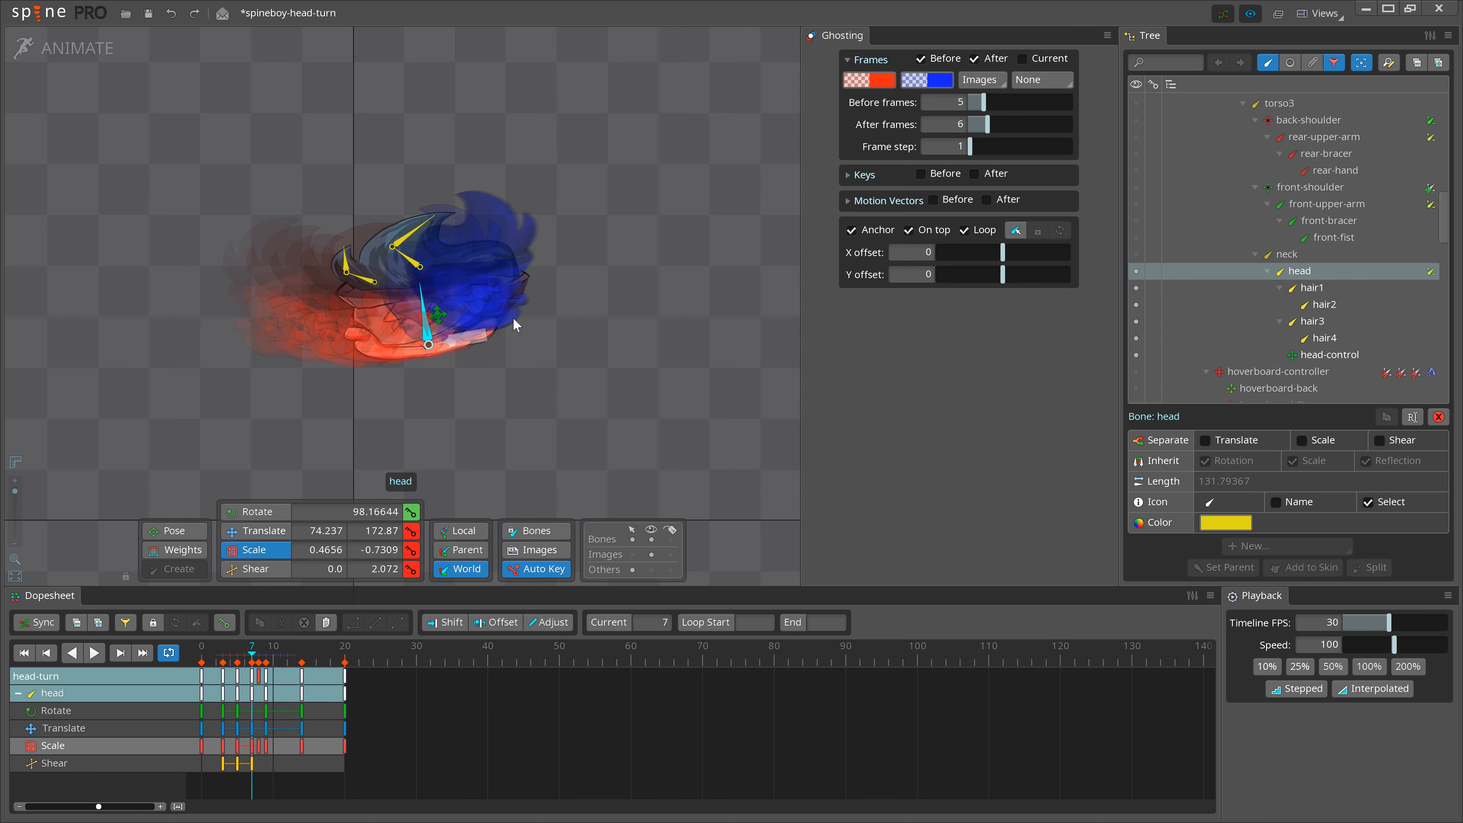
{"action": "left_click_drag", "start_coordinate": [430, 341], "coordinate": [405, 341]}
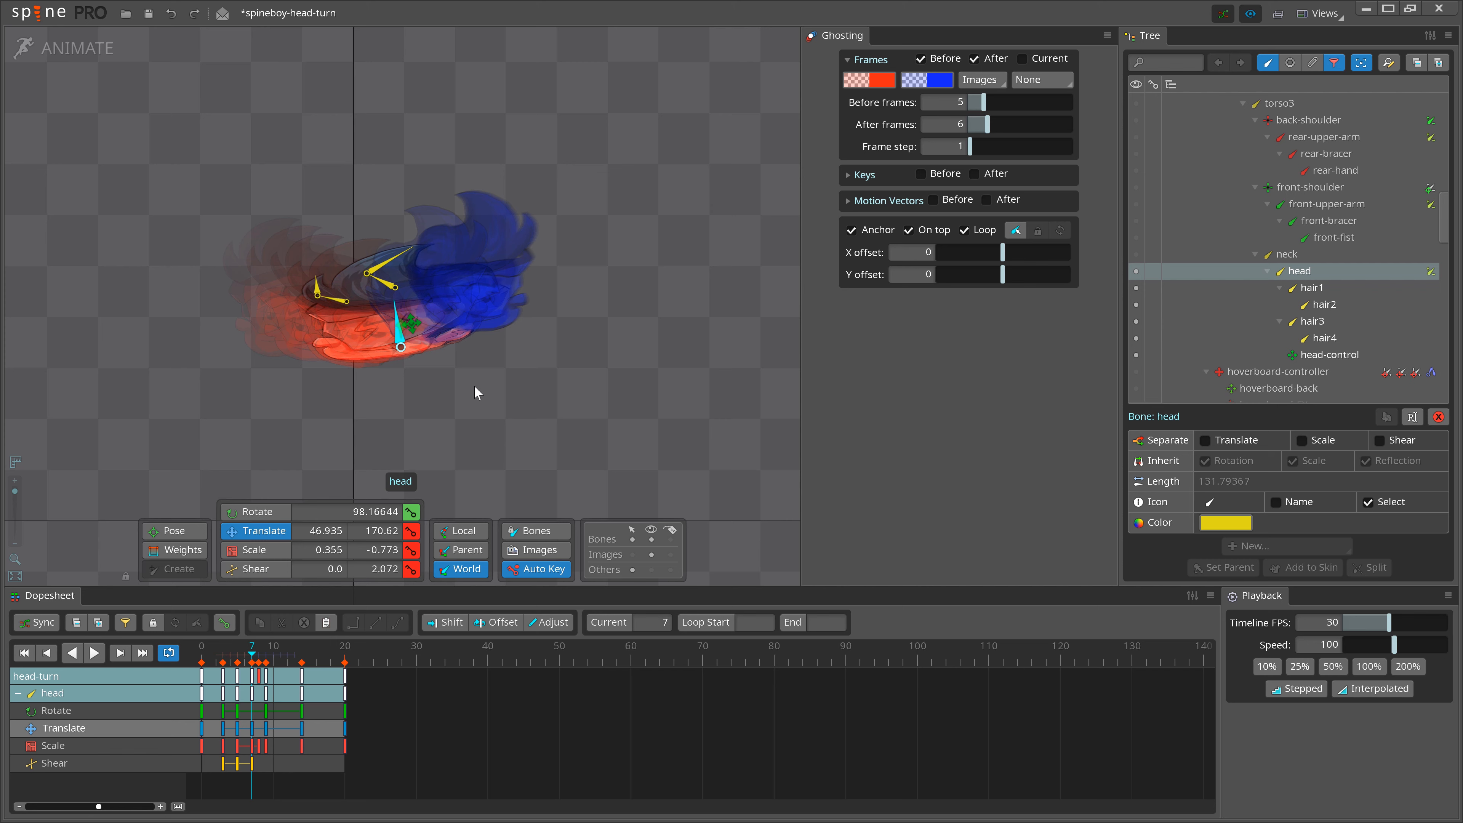
{"action": "left_click", "coordinate": [95, 653]}
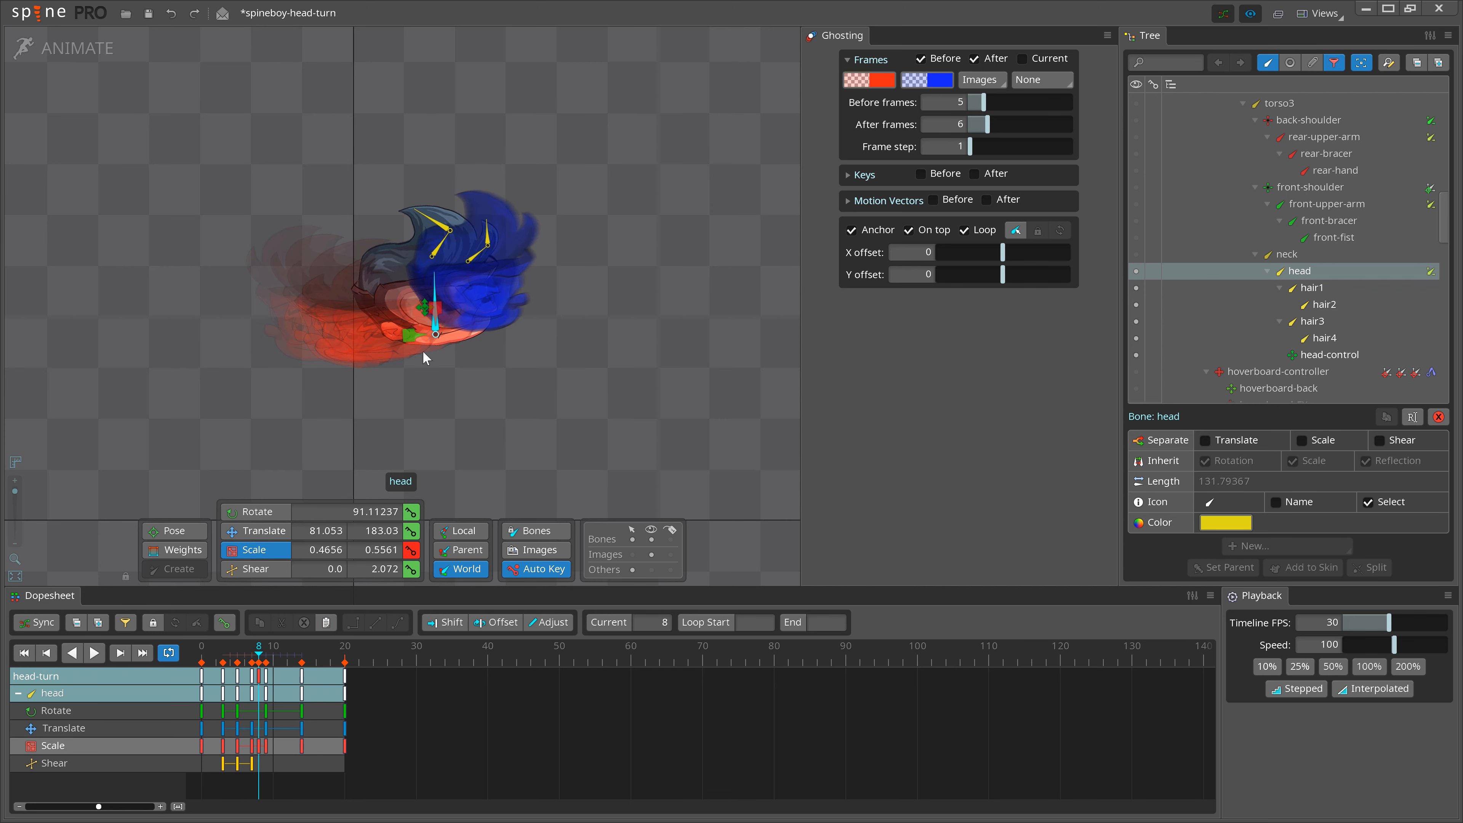
{"action": "left_click_drag", "start_coordinate": [433, 334], "coordinate": [434, 322]}
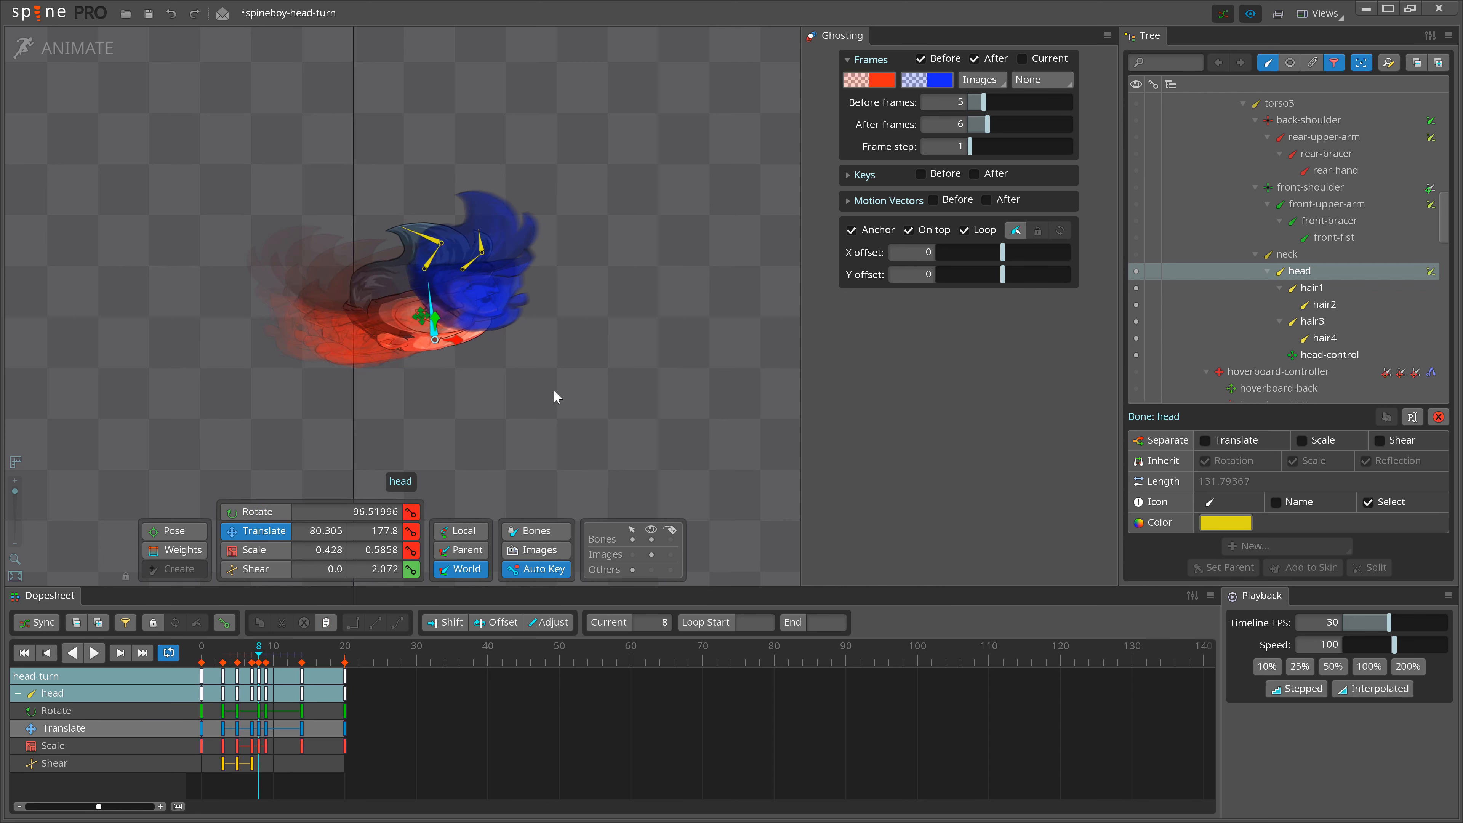
Step: Switch off Before and After ghosting, then select the head-control bone
{"action": "left_click", "coordinate": [266, 663]}
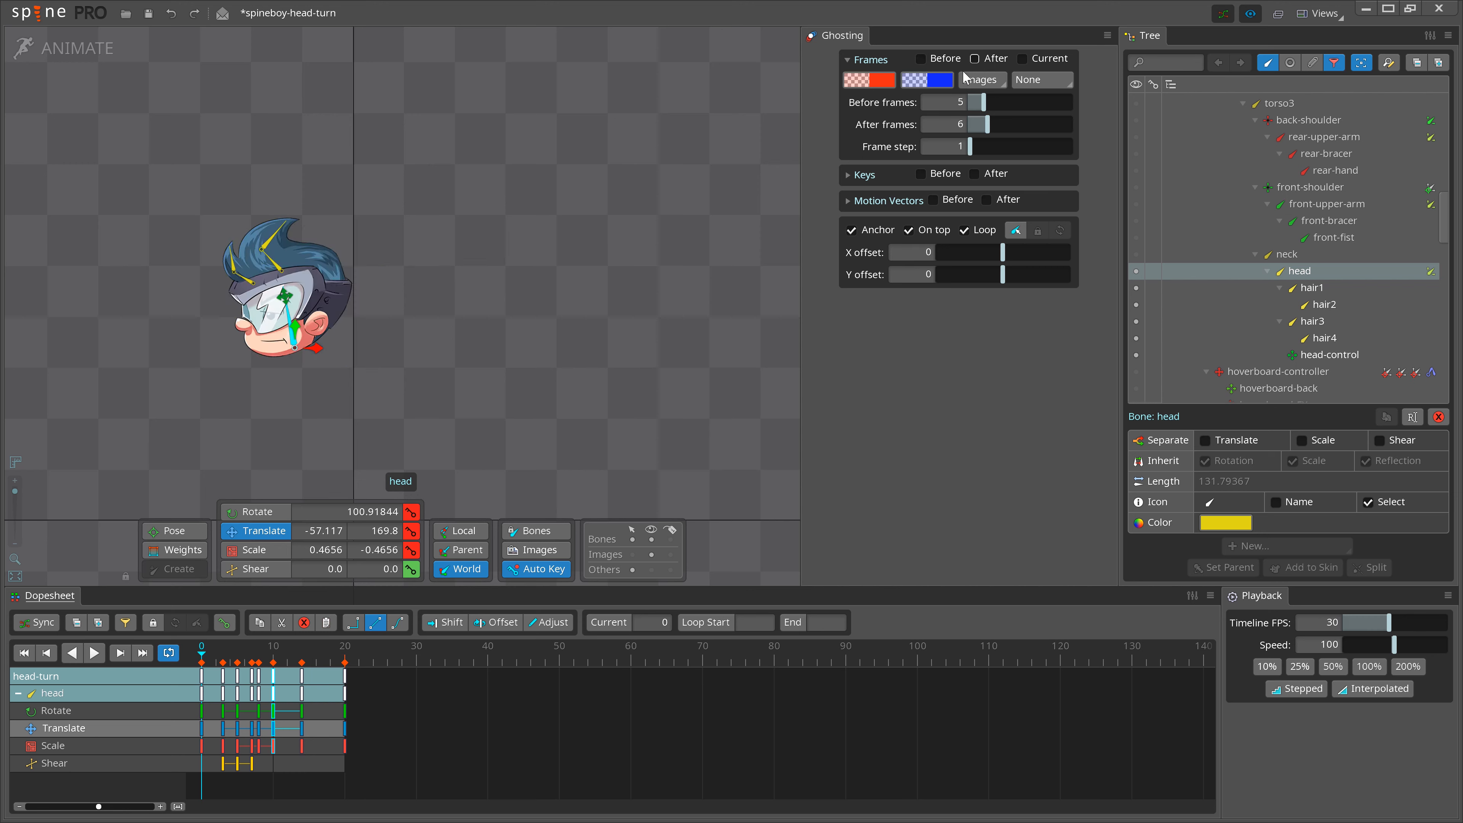
{"action": "left_click", "coordinate": [273, 663]}
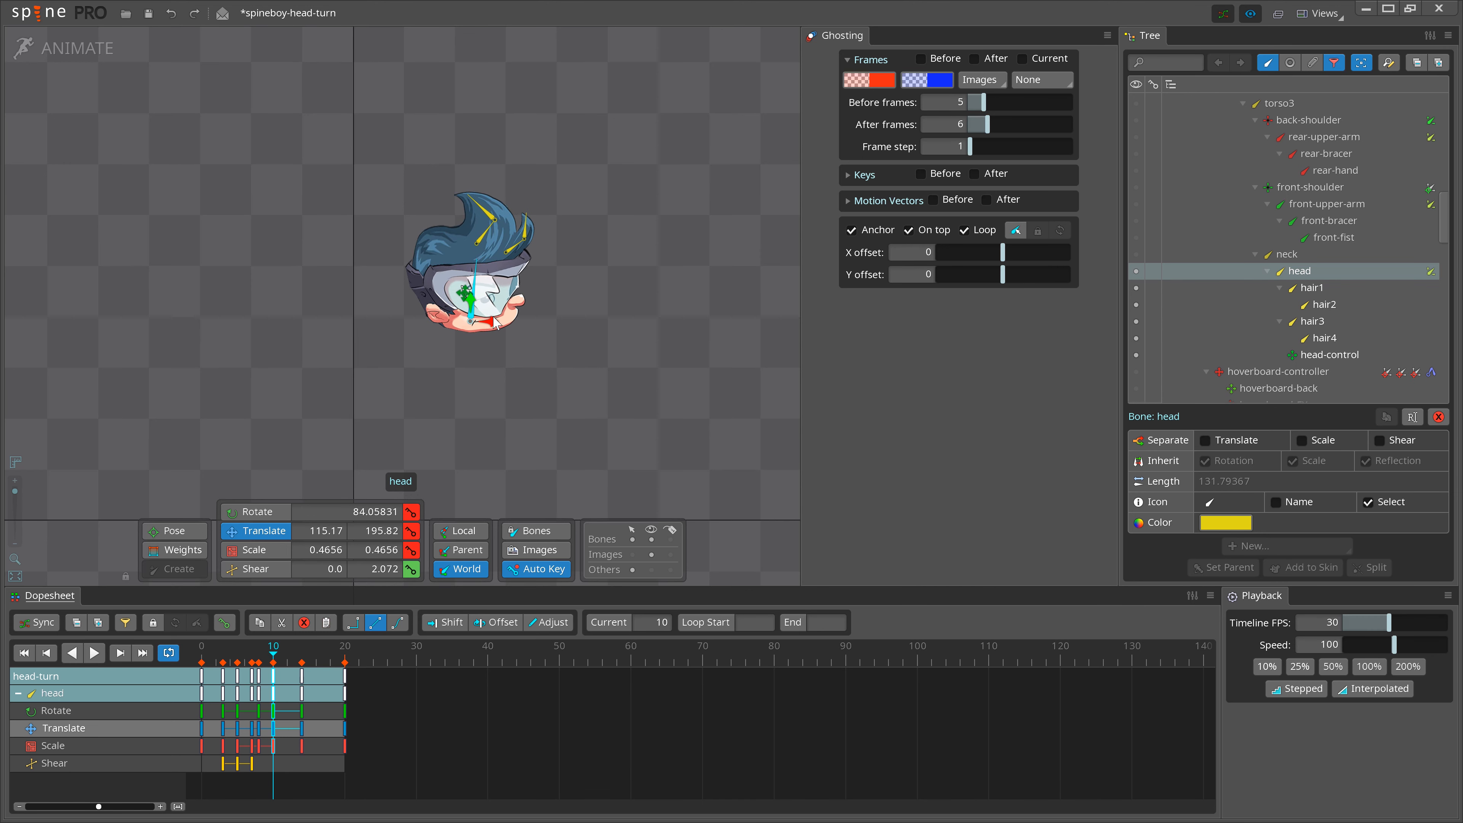
{"action": "left_click", "coordinate": [1329, 355]}
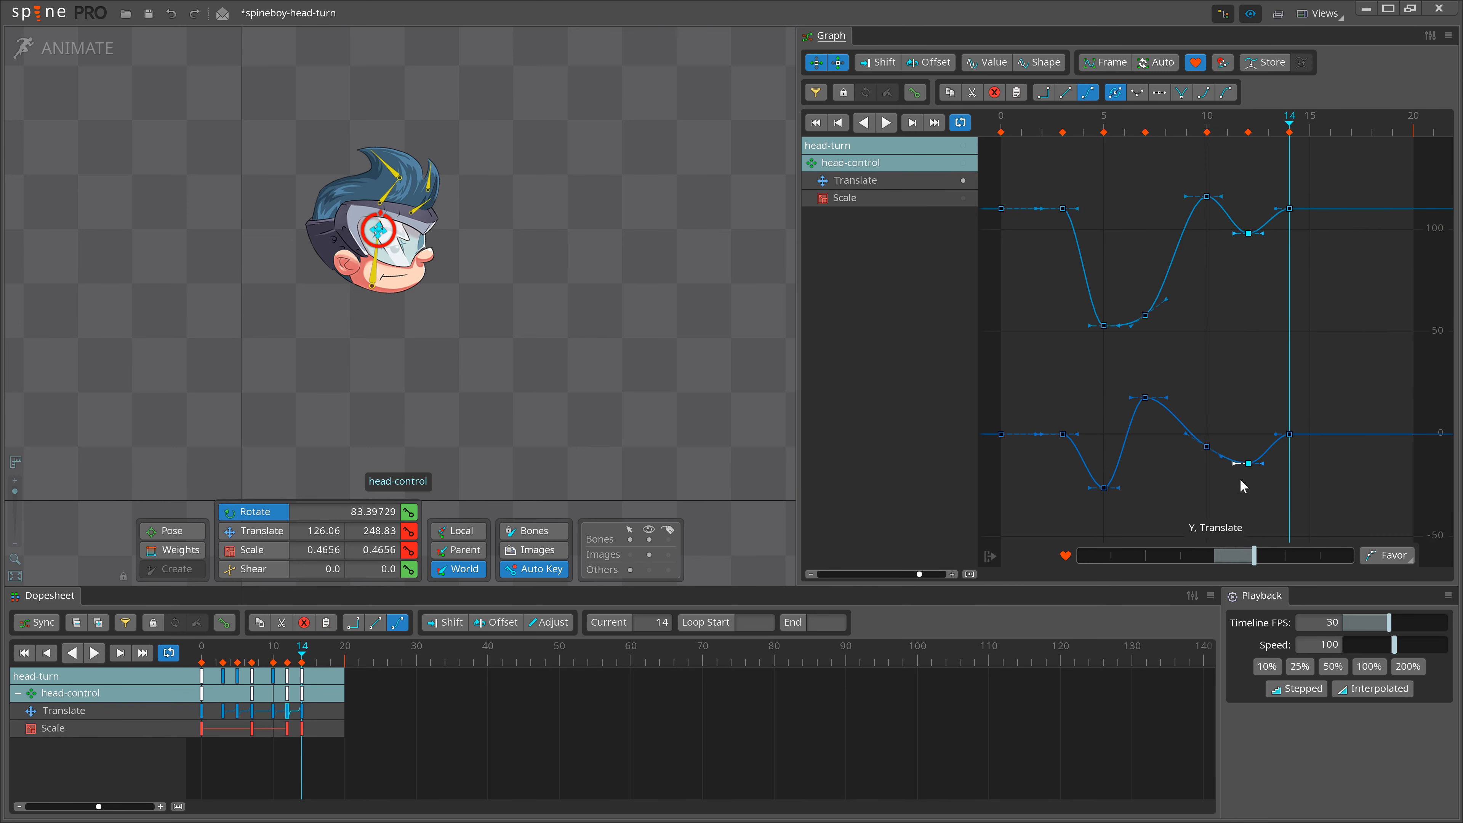
Step: Close the Graph panel and play the head-turn animation
{"action": "left_click", "coordinate": [887, 123]}
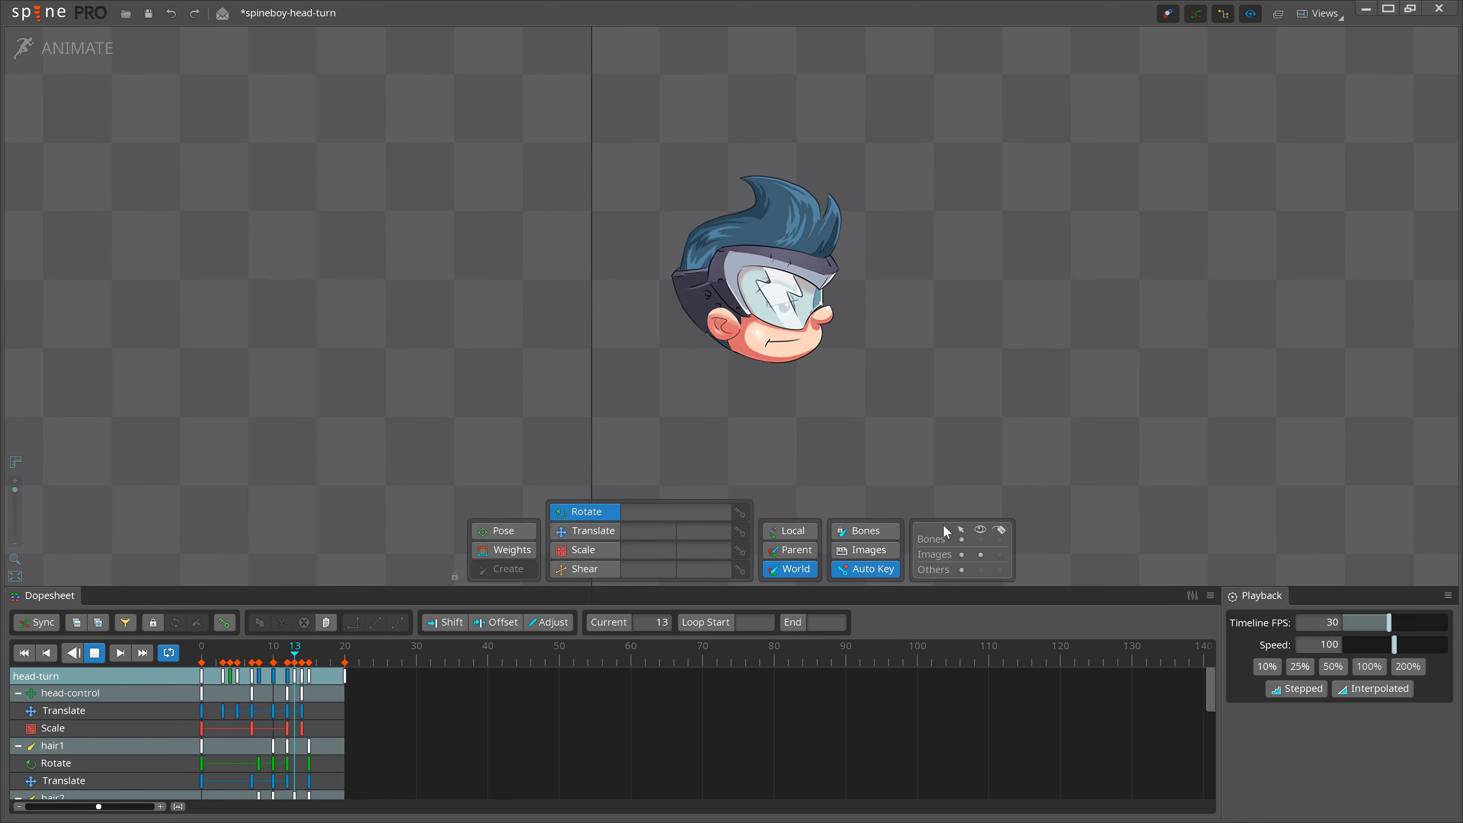
{"action": "left_click", "coordinate": [282, 653]}
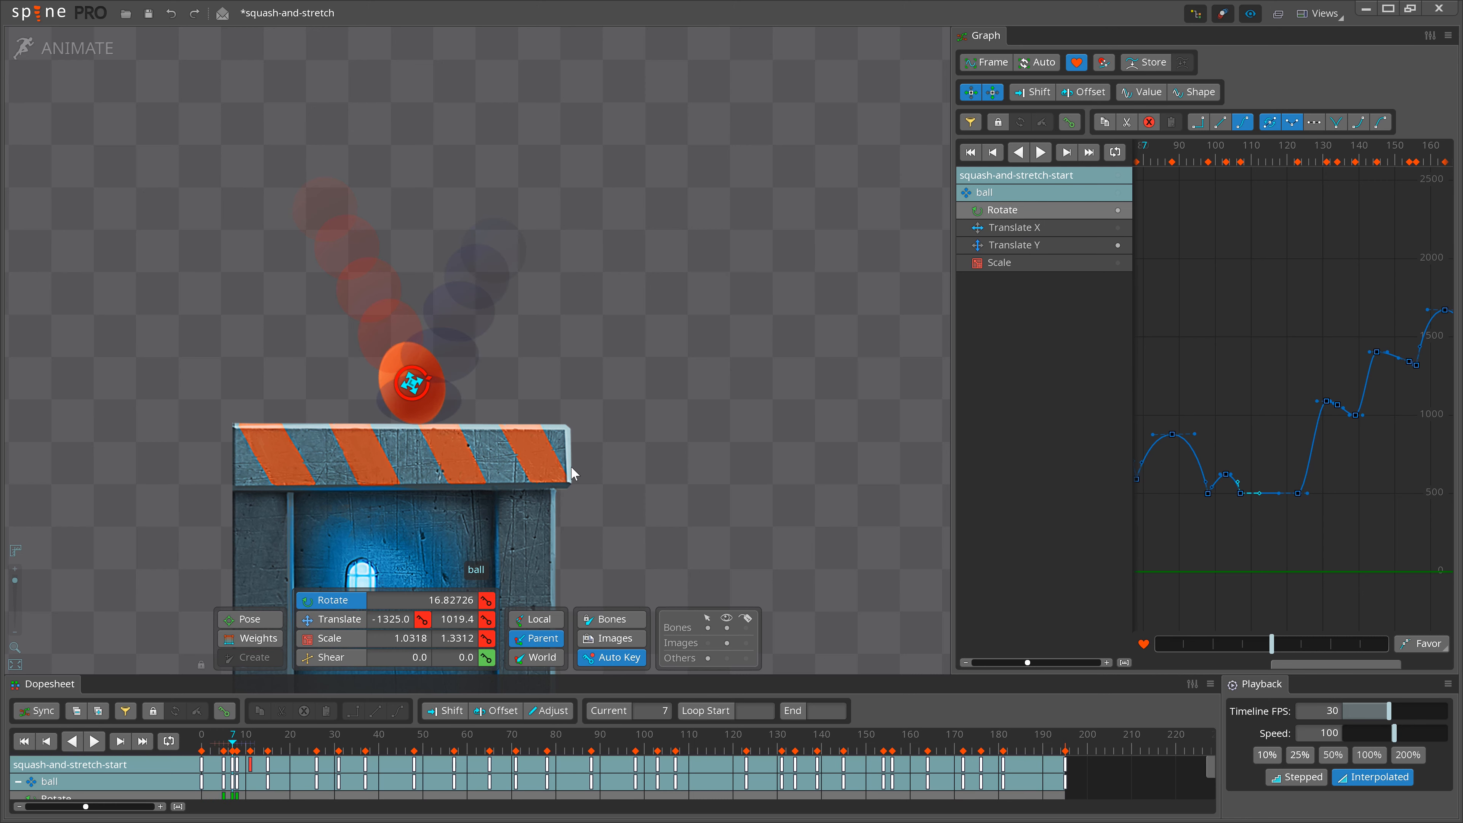
Step: Show the ball's Scale curve in the Graph view and pick a key on it
{"action": "left_click", "coordinate": [241, 751]}
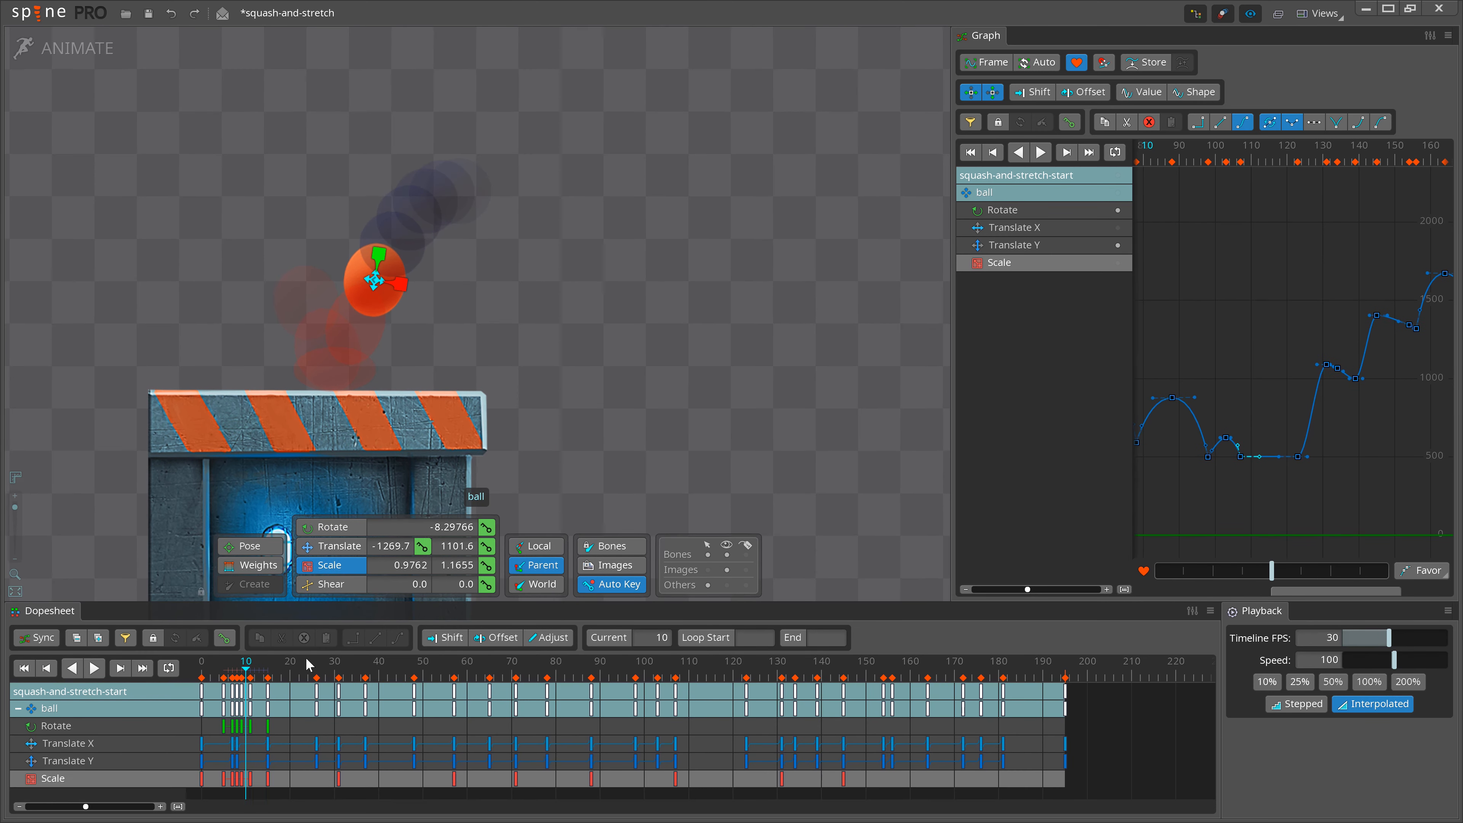
{"action": "left_click", "coordinate": [316, 677]}
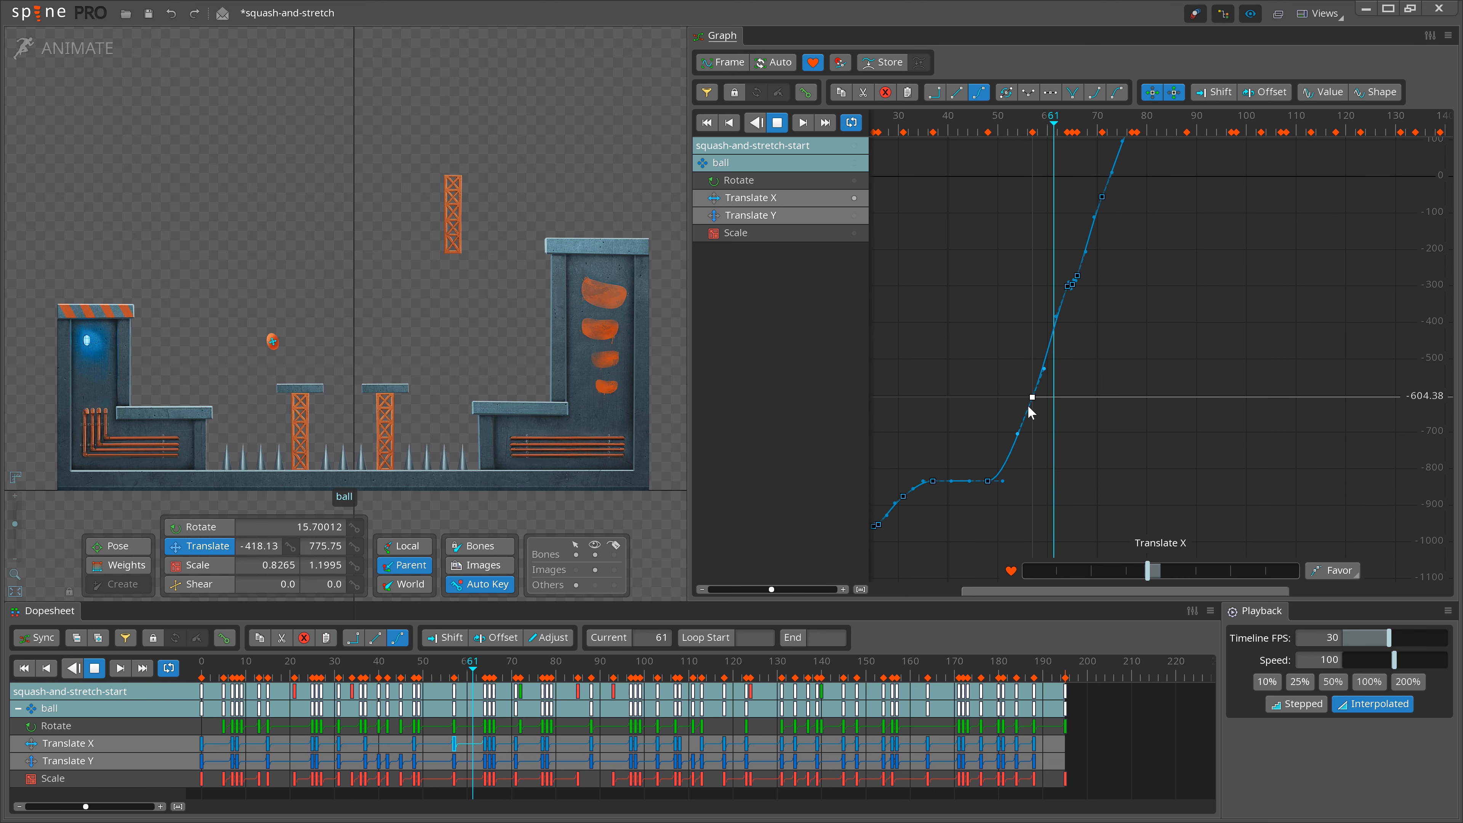
Step: Select a key on the ball's Translate X curve while the bounce plays
{"action": "left_click", "coordinate": [95, 668]}
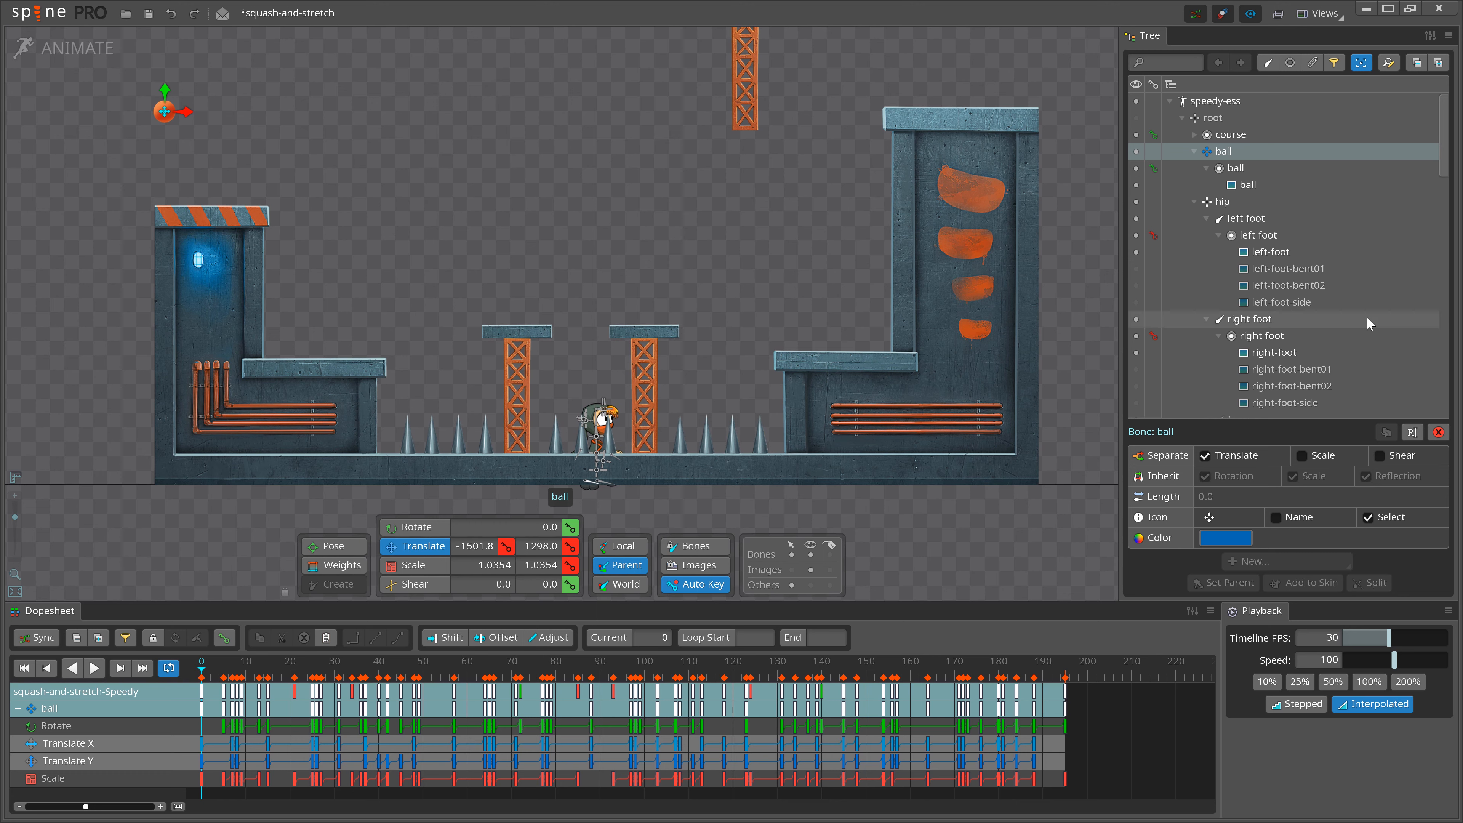
Step: Copy the ball bone's keys and paste them onto Speedy's hip bone, then play
{"action": "left_click", "coordinate": [1222, 202]}
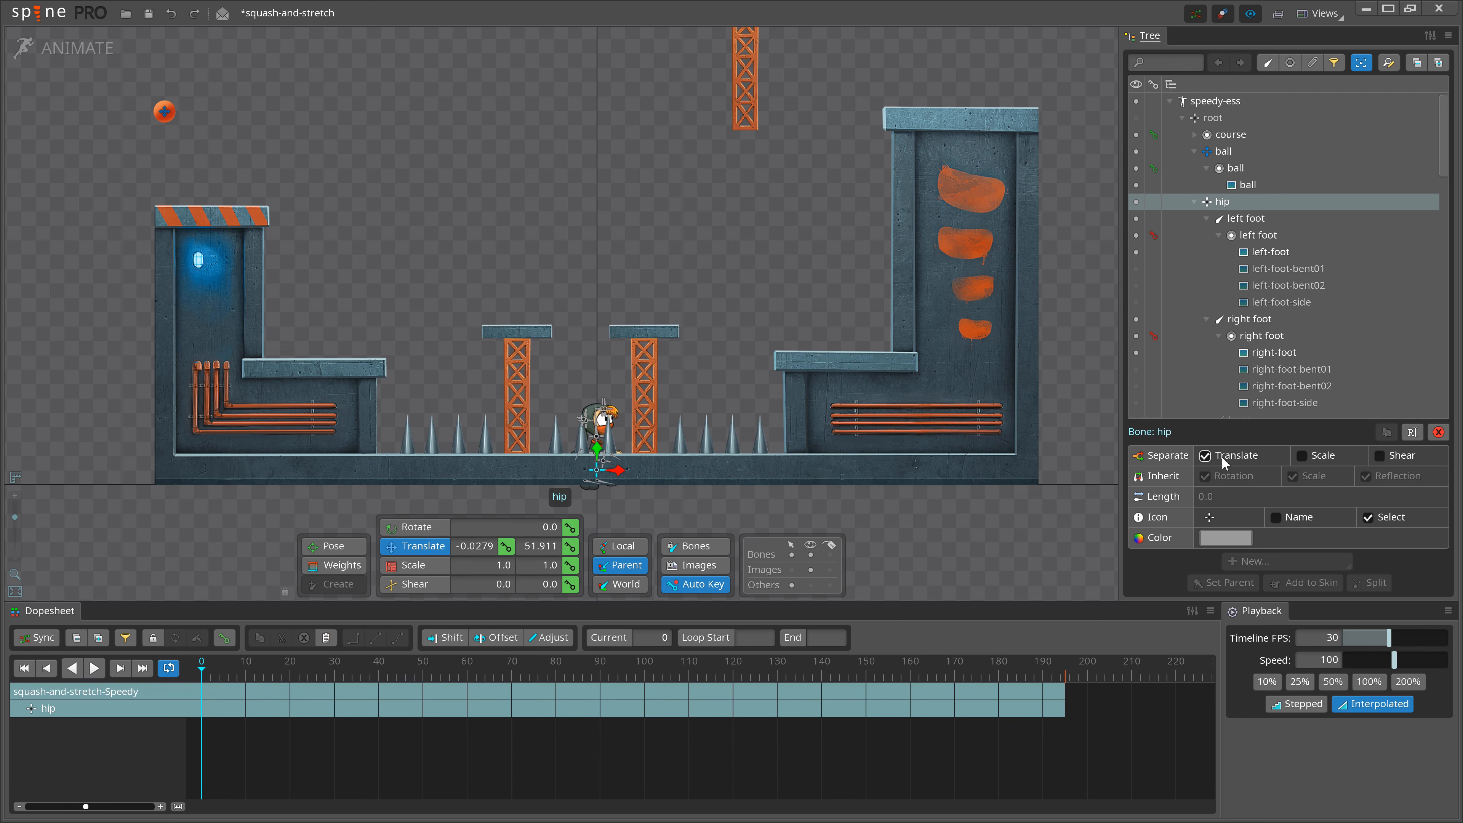
{"action": "left_click", "coordinate": [1224, 150]}
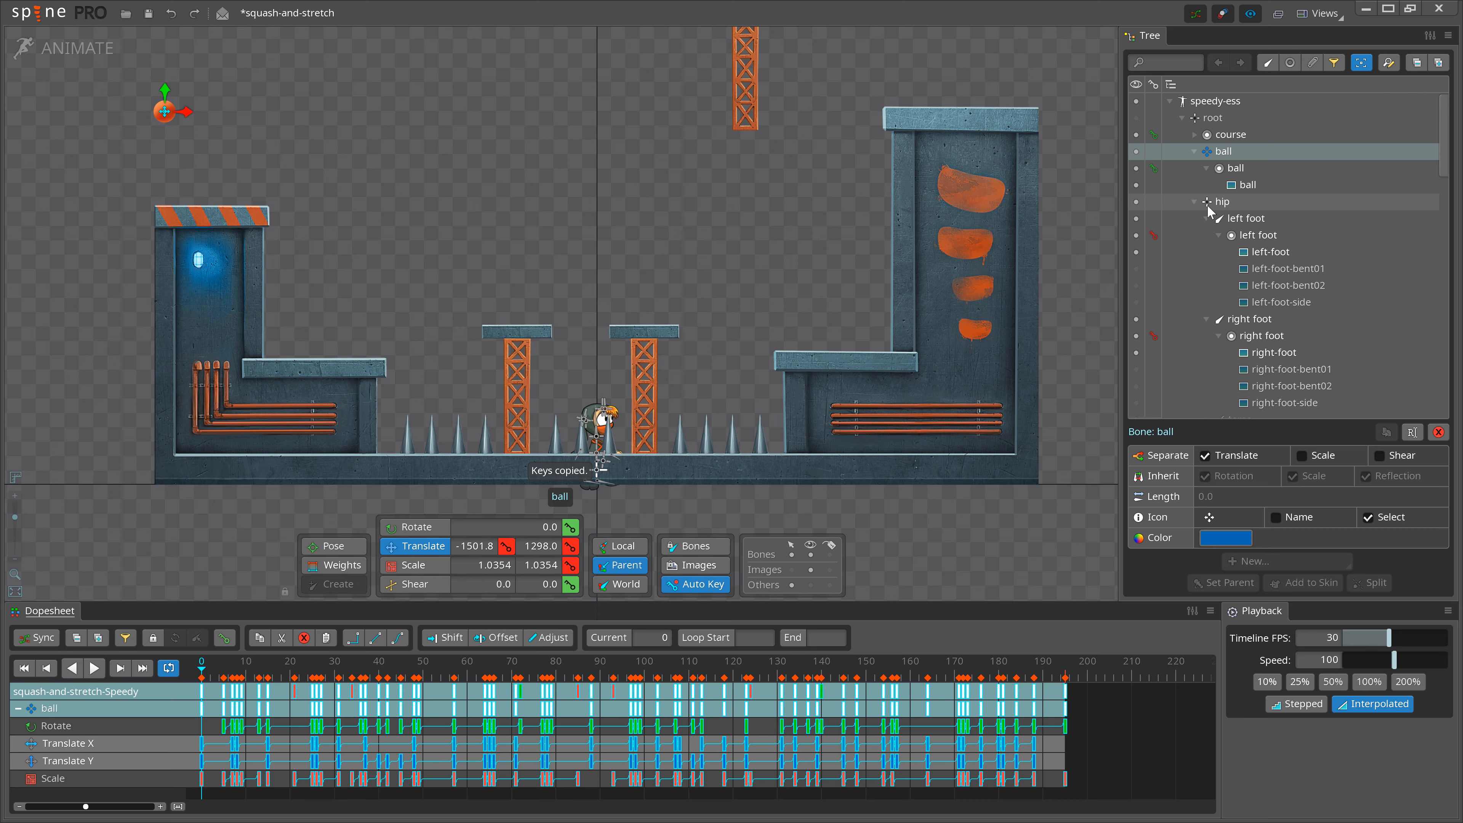
{"action": "left_click", "coordinate": [1222, 201]}
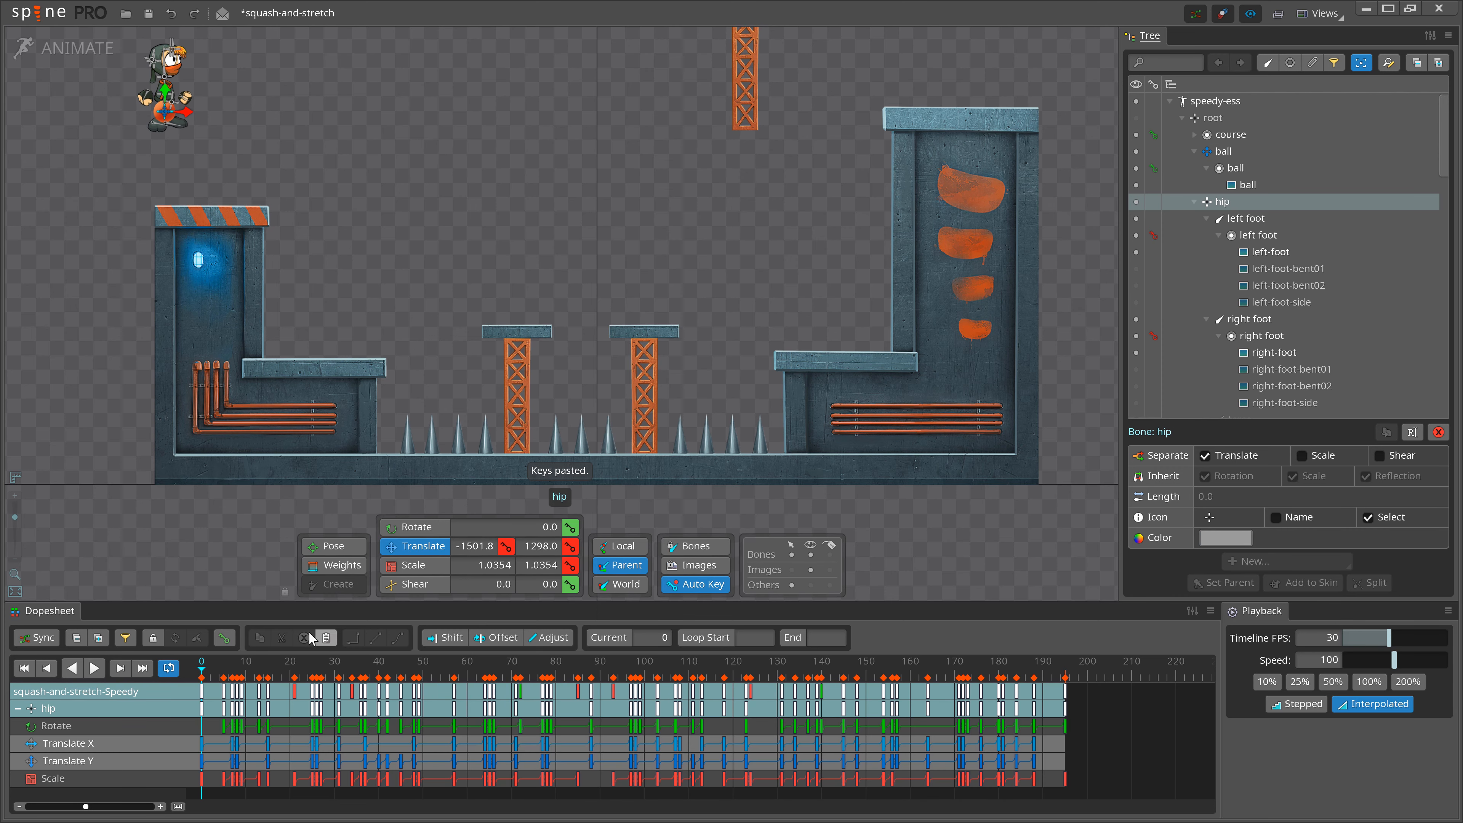
{"action": "left_click", "coordinate": [95, 669]}
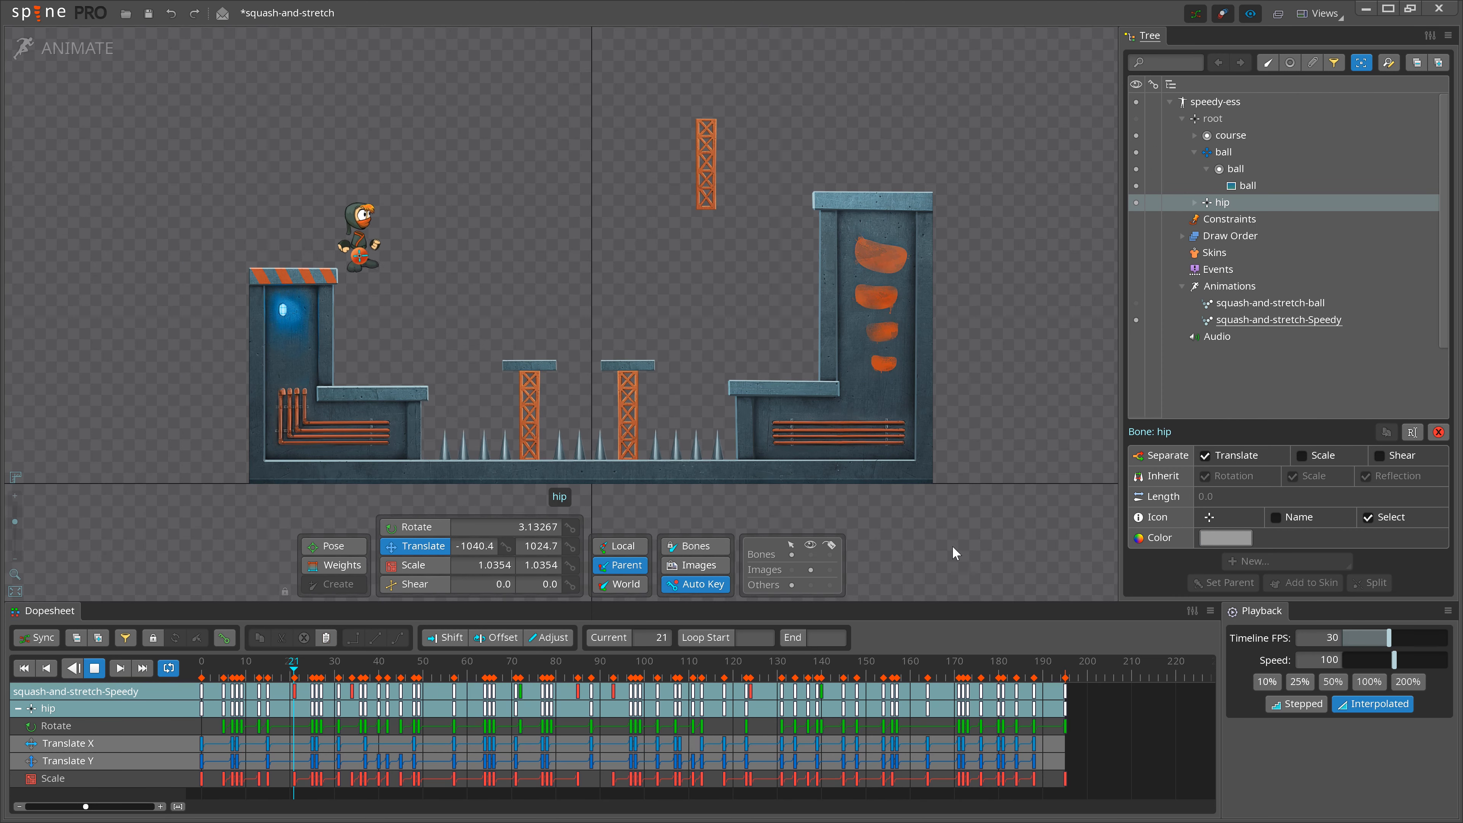
{"action": "left_click", "coordinate": [563, 669]}
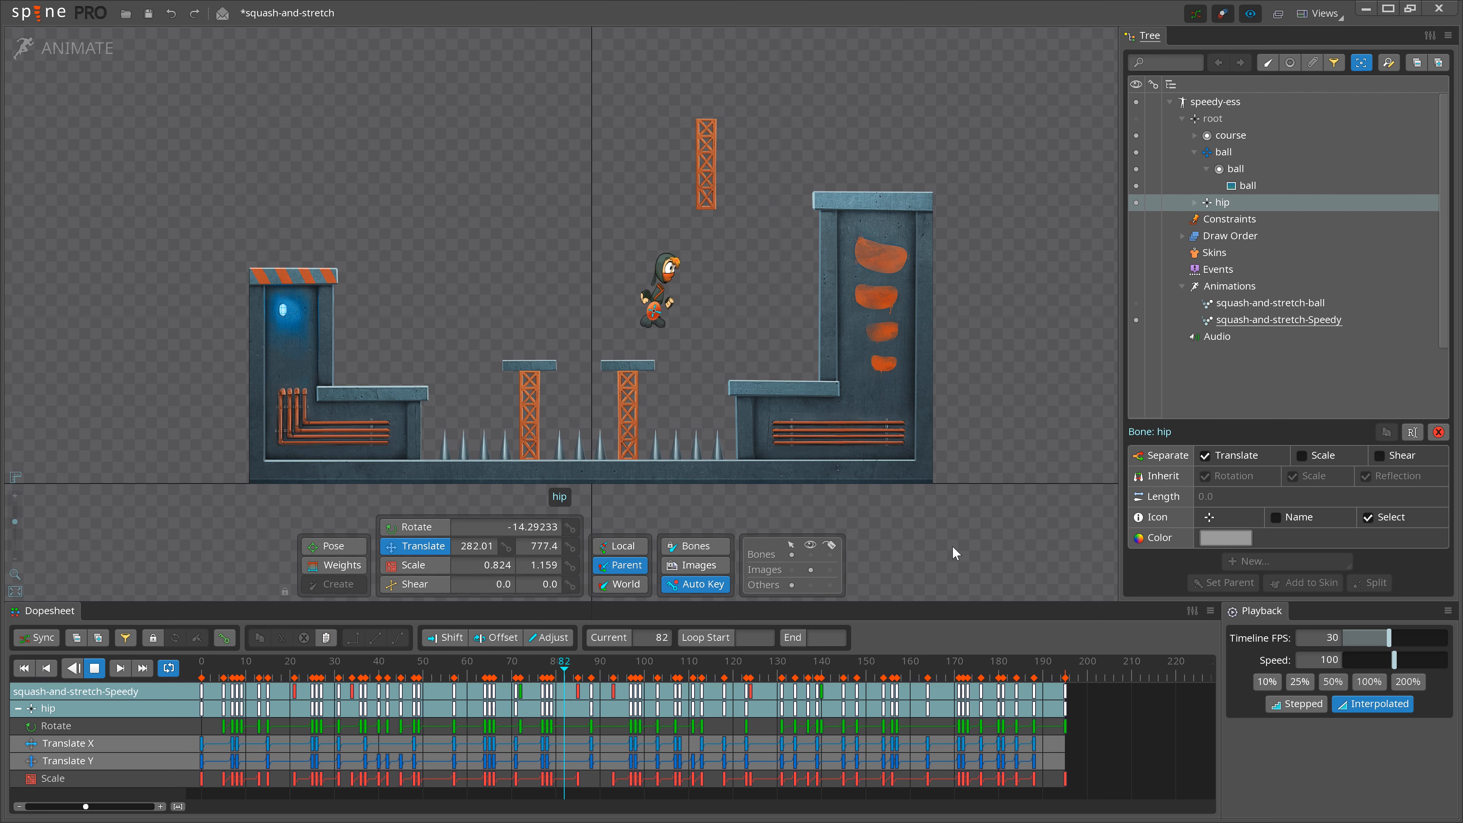
{"action": "left_click", "coordinate": [831, 672]}
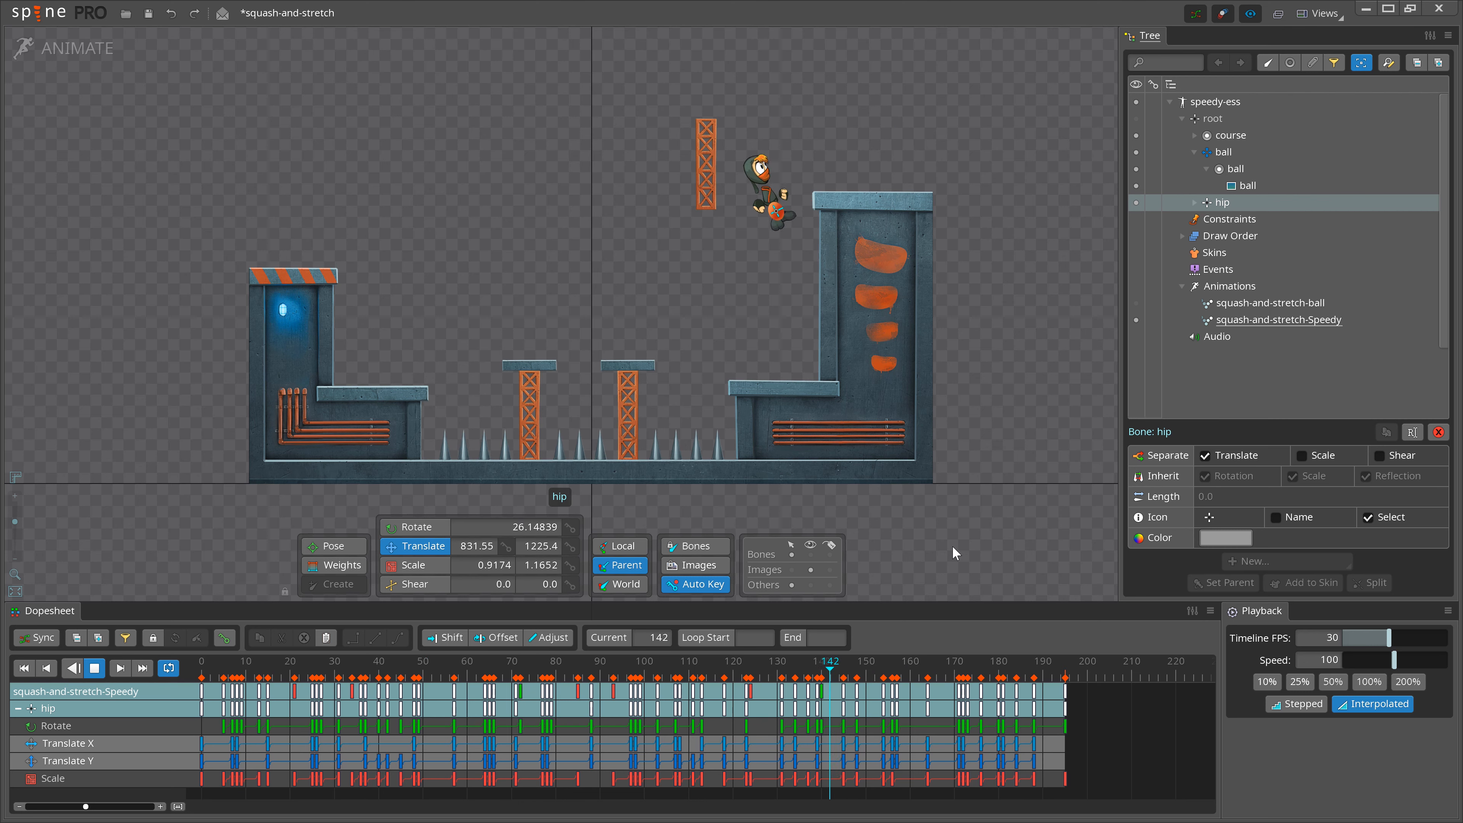
{"action": "left_click", "coordinate": [22, 47]}
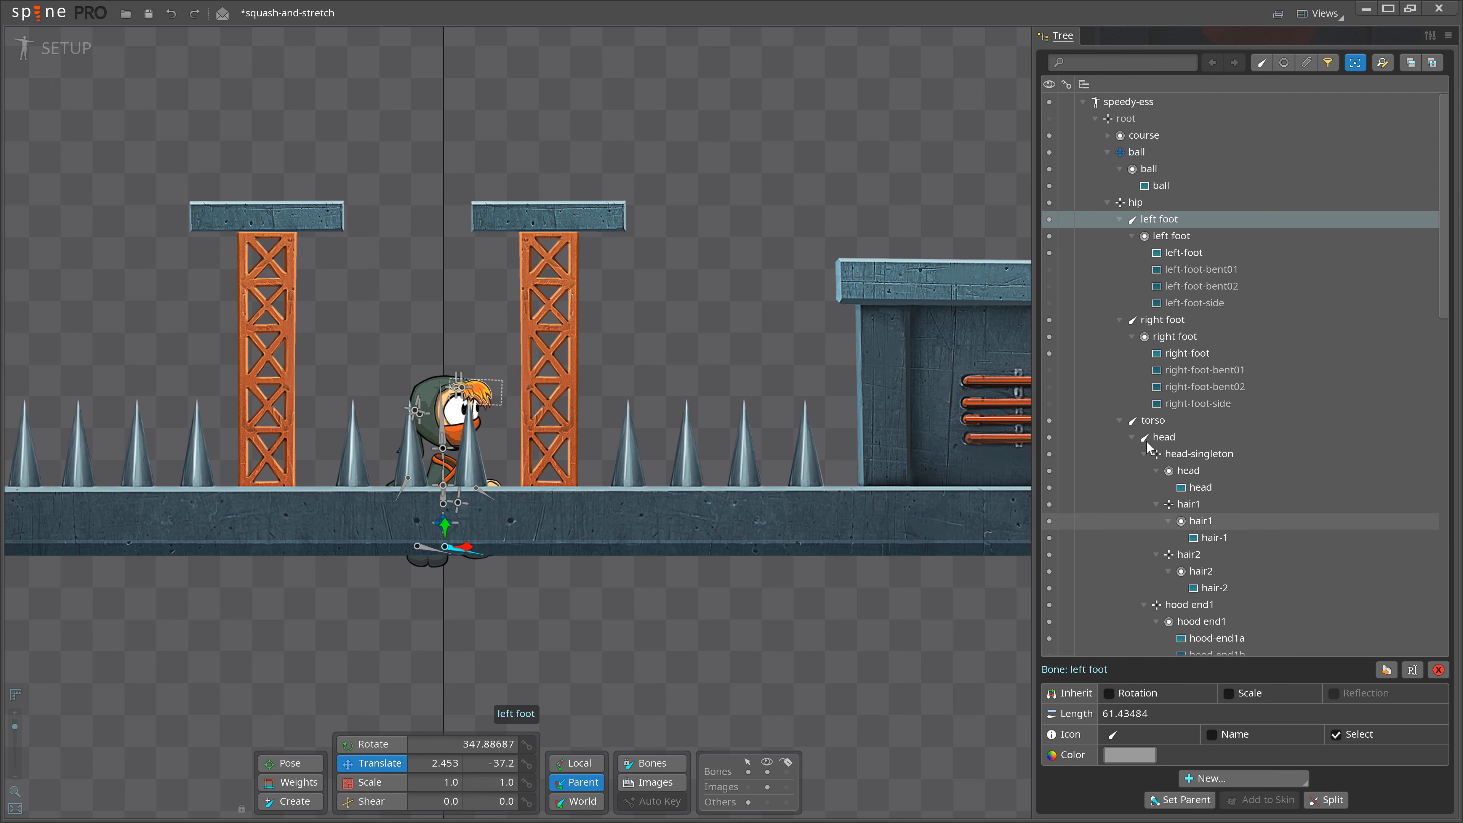
Step: Inspect the Inherit rotation and scale checkboxes on the right foot, torso and hair1 bones
{"action": "left_click", "coordinate": [1163, 320]}
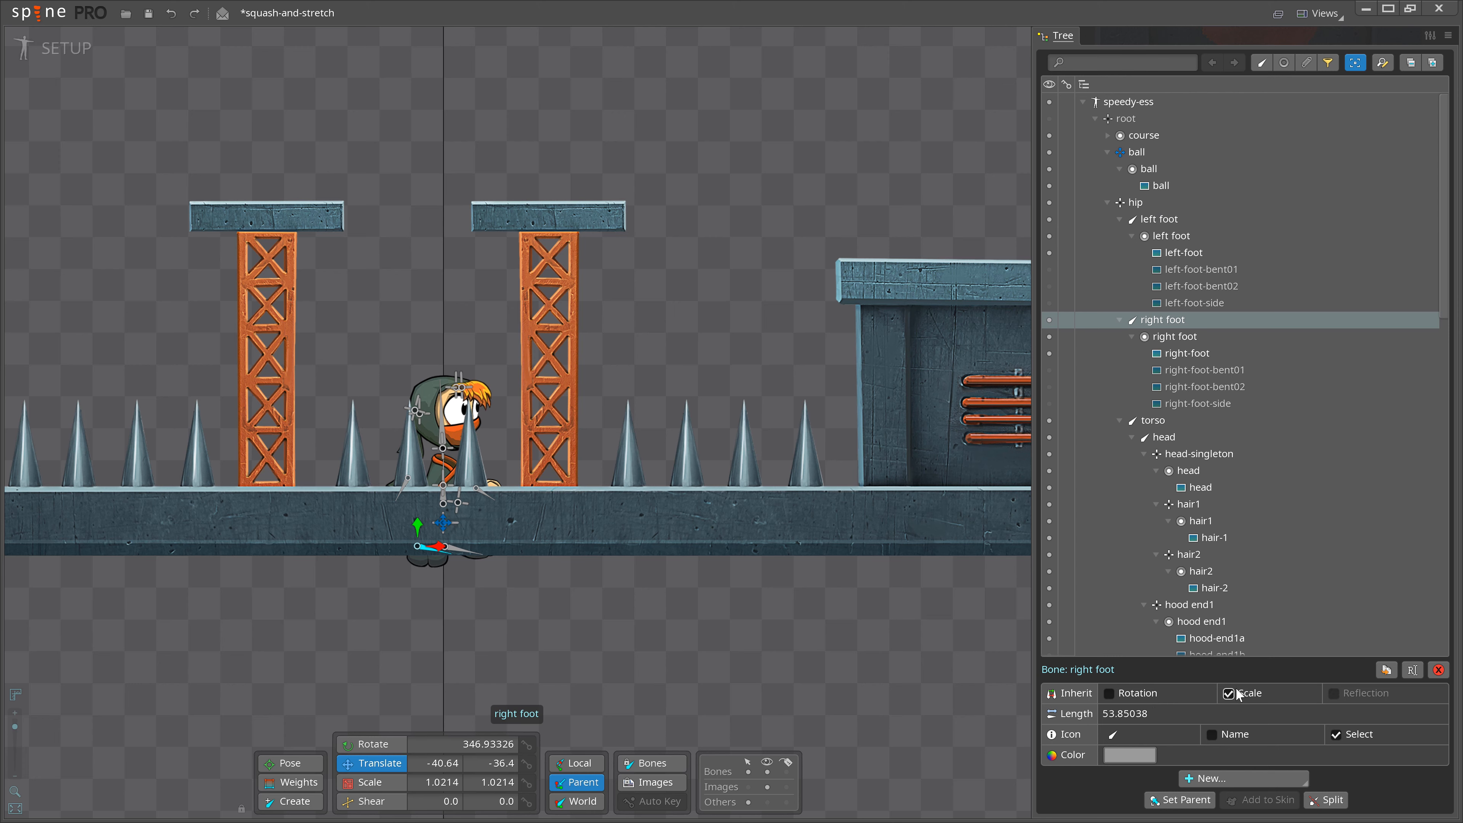
{"action": "left_click", "coordinate": [1152, 421]}
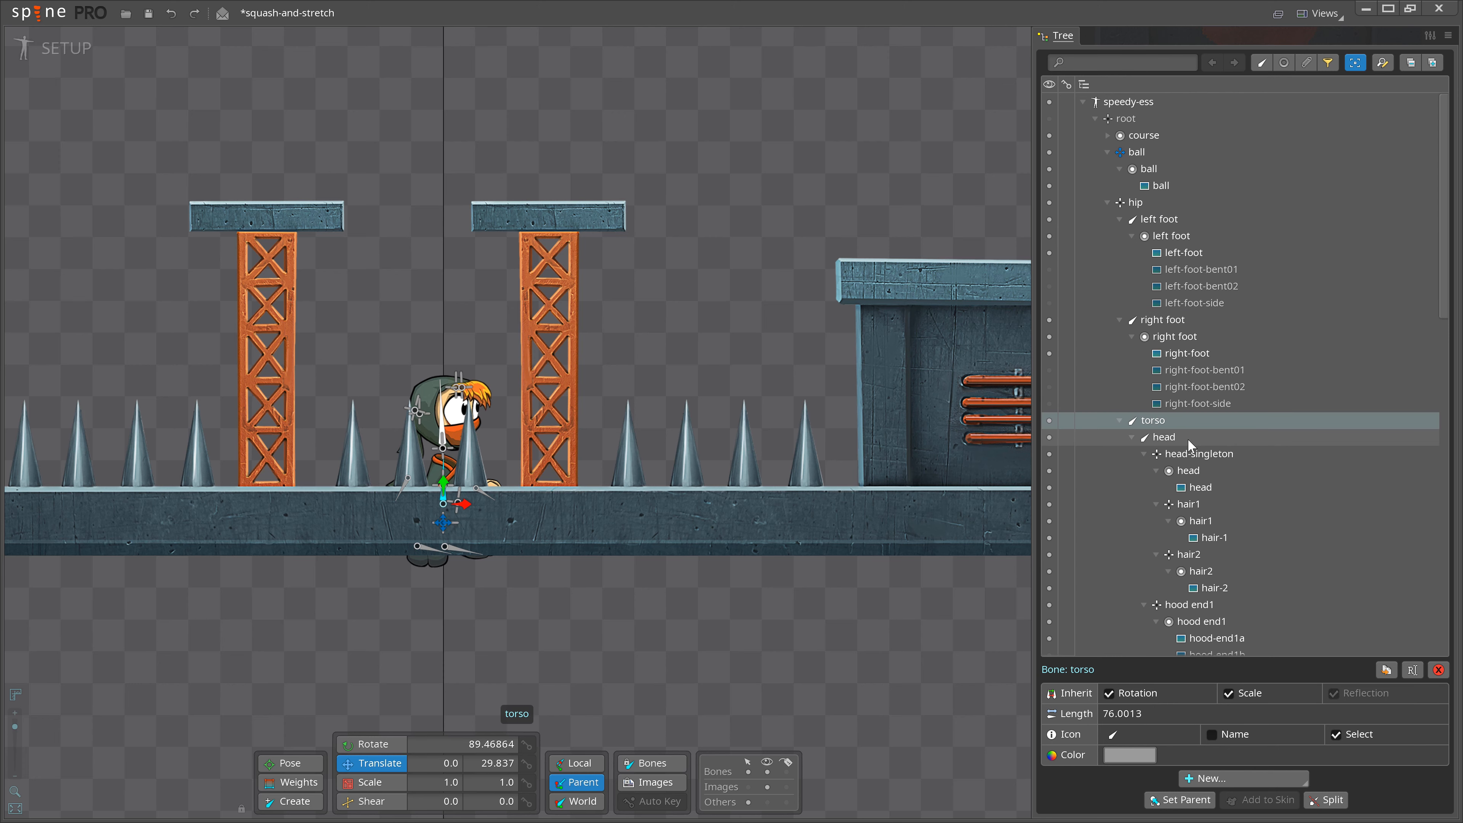
{"action": "left_click", "coordinate": [1189, 504]}
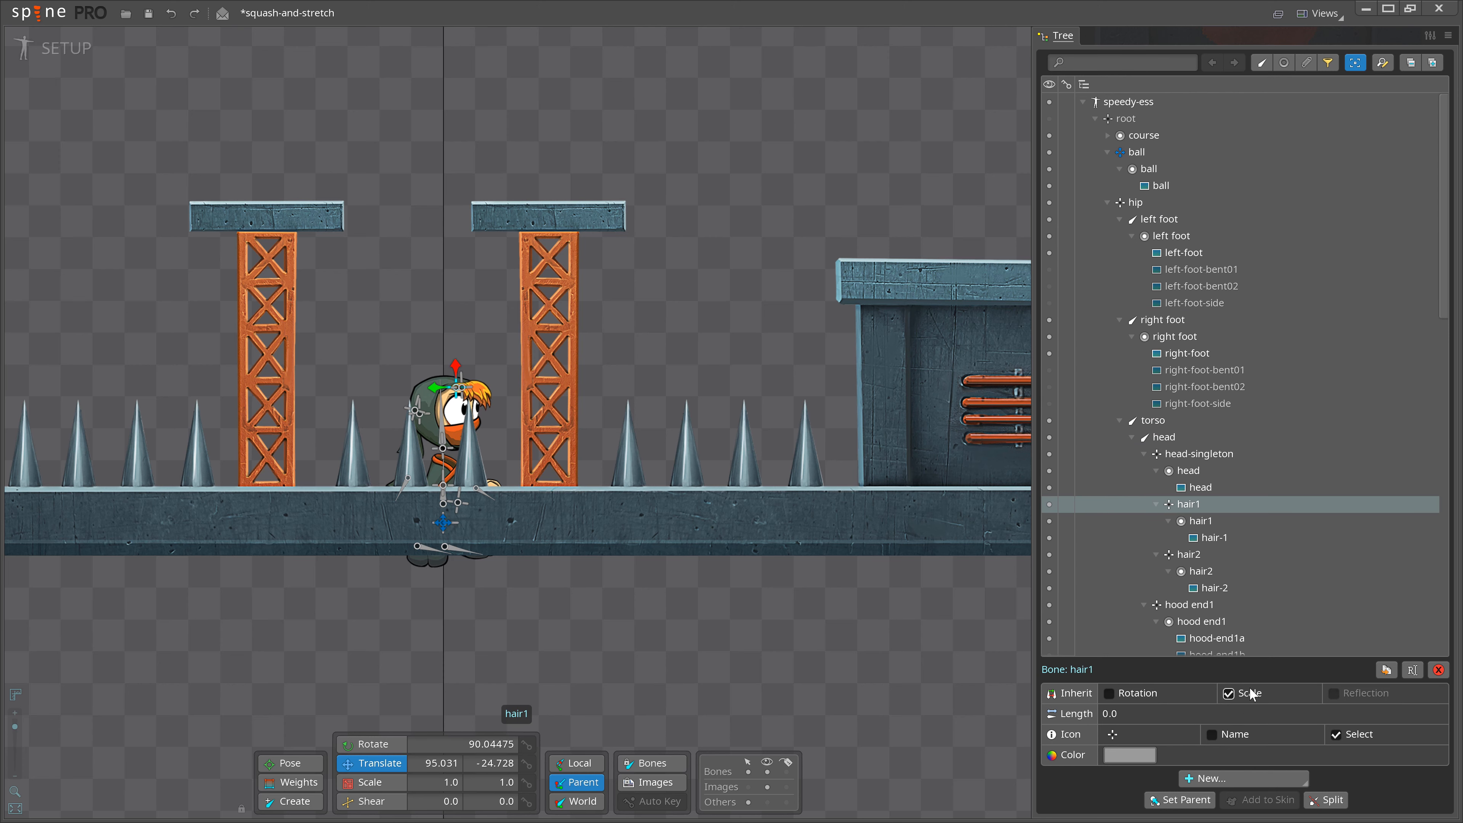